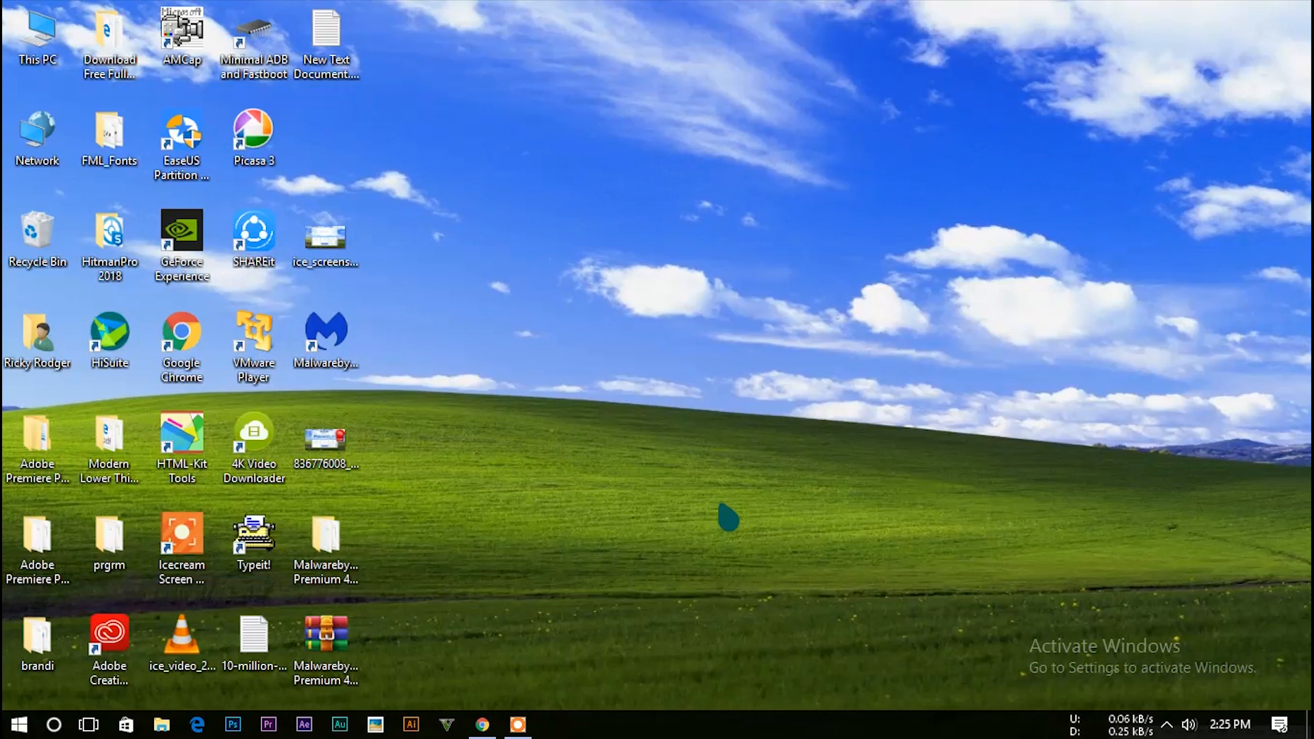
pyautogui.moveTo(524, 549)
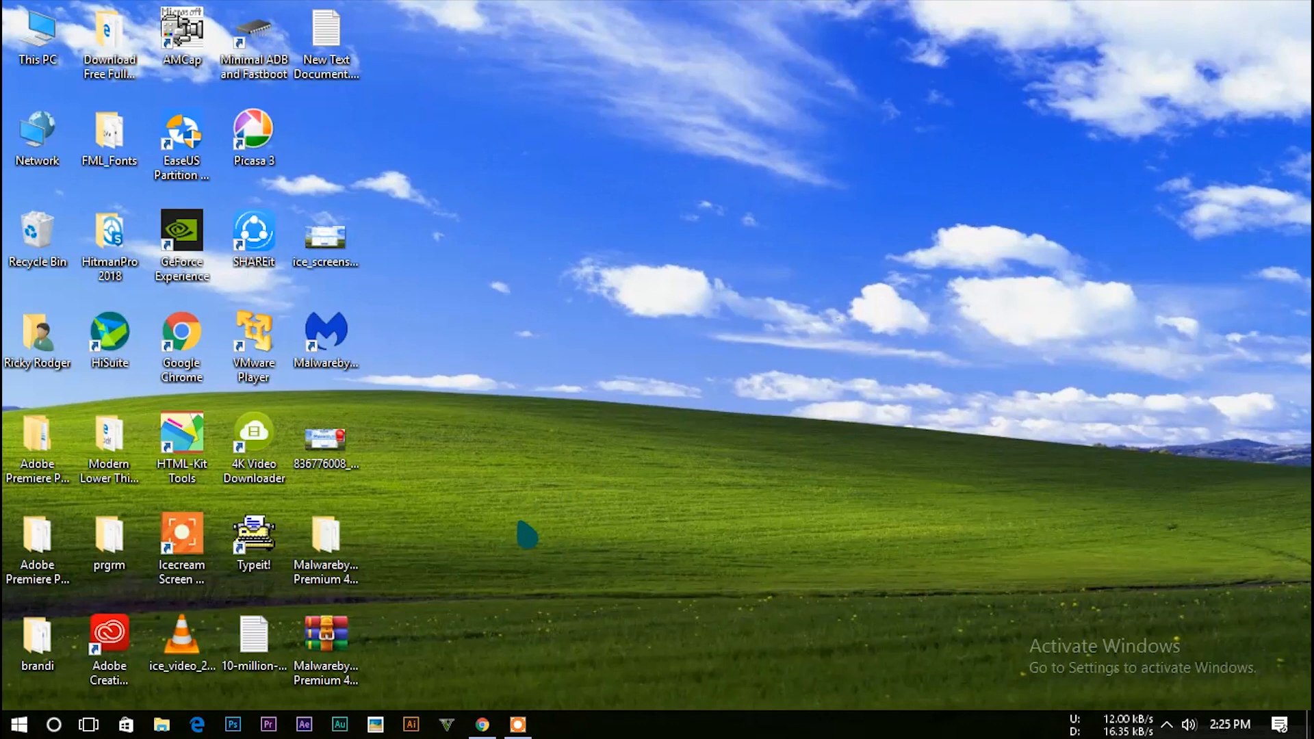
# - Show the 'managed by your organization' image results and enlarge the AskVG result with the managed notice
pyautogui.click(480, 724)
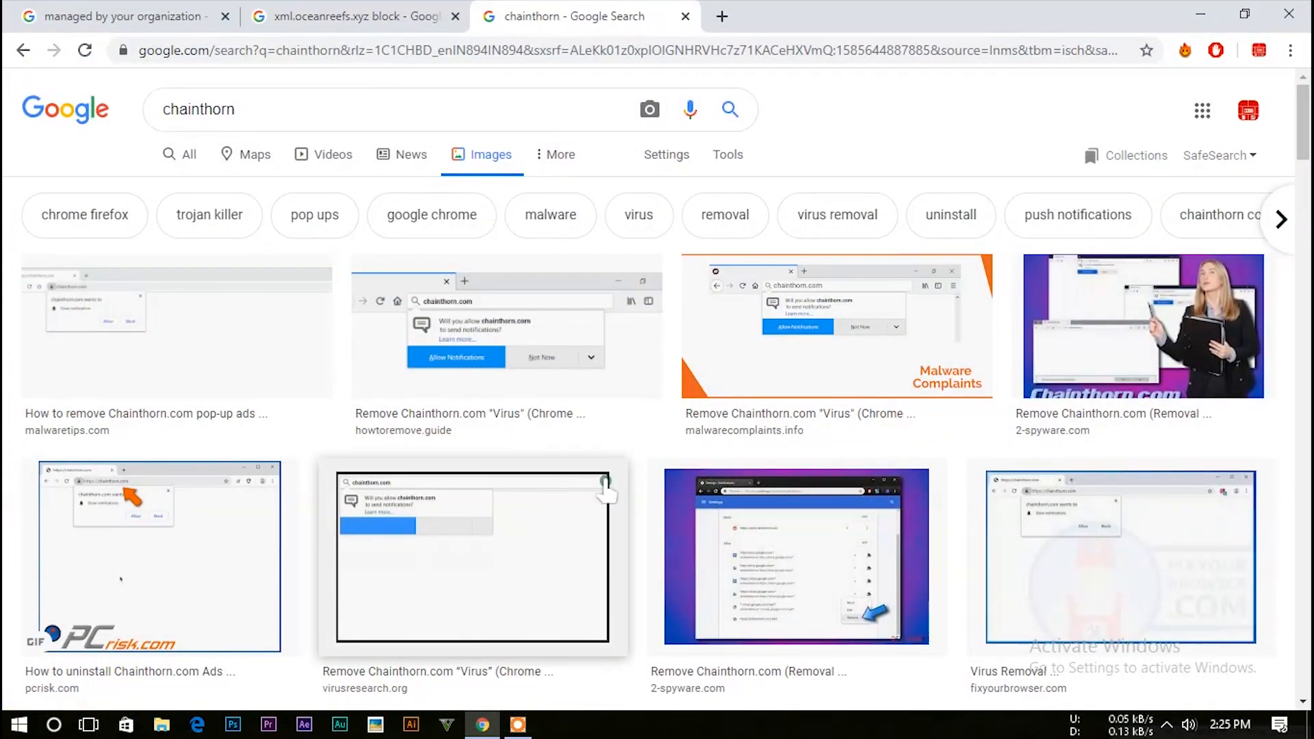
pyautogui.click(117, 16)
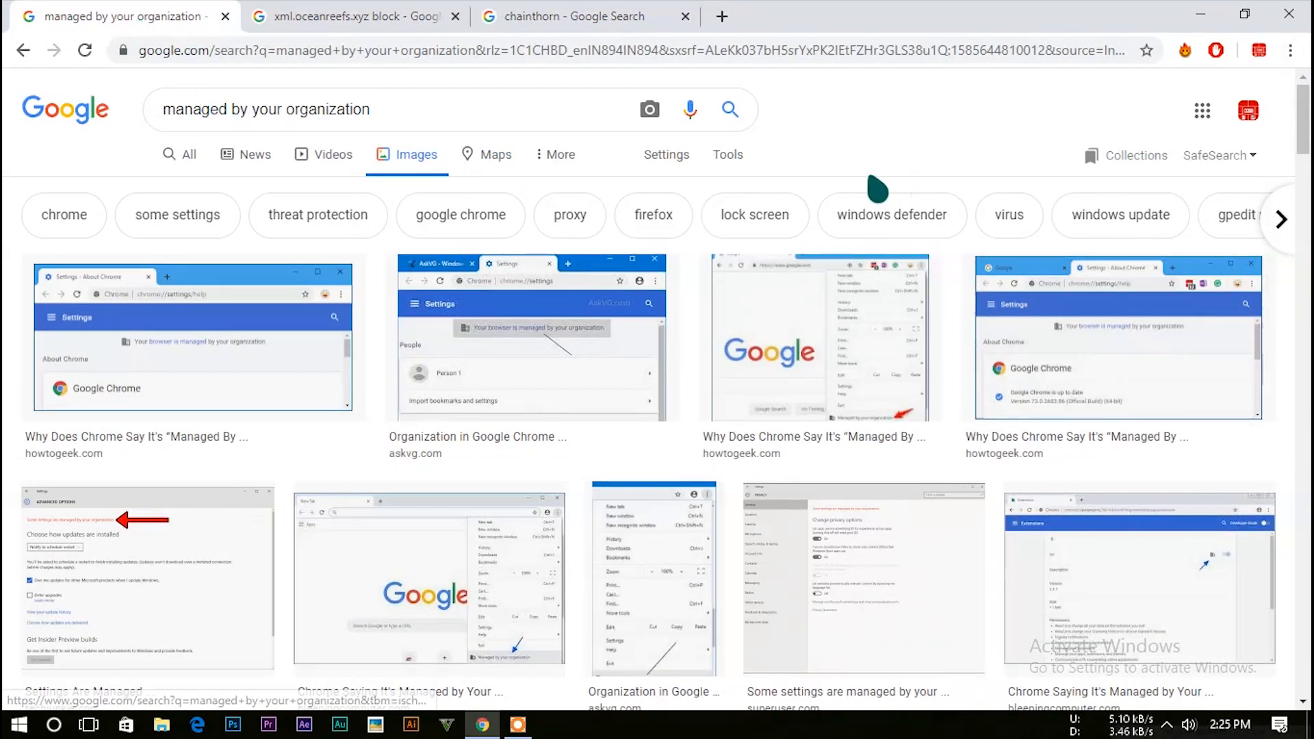
pyautogui.click(1289, 51)
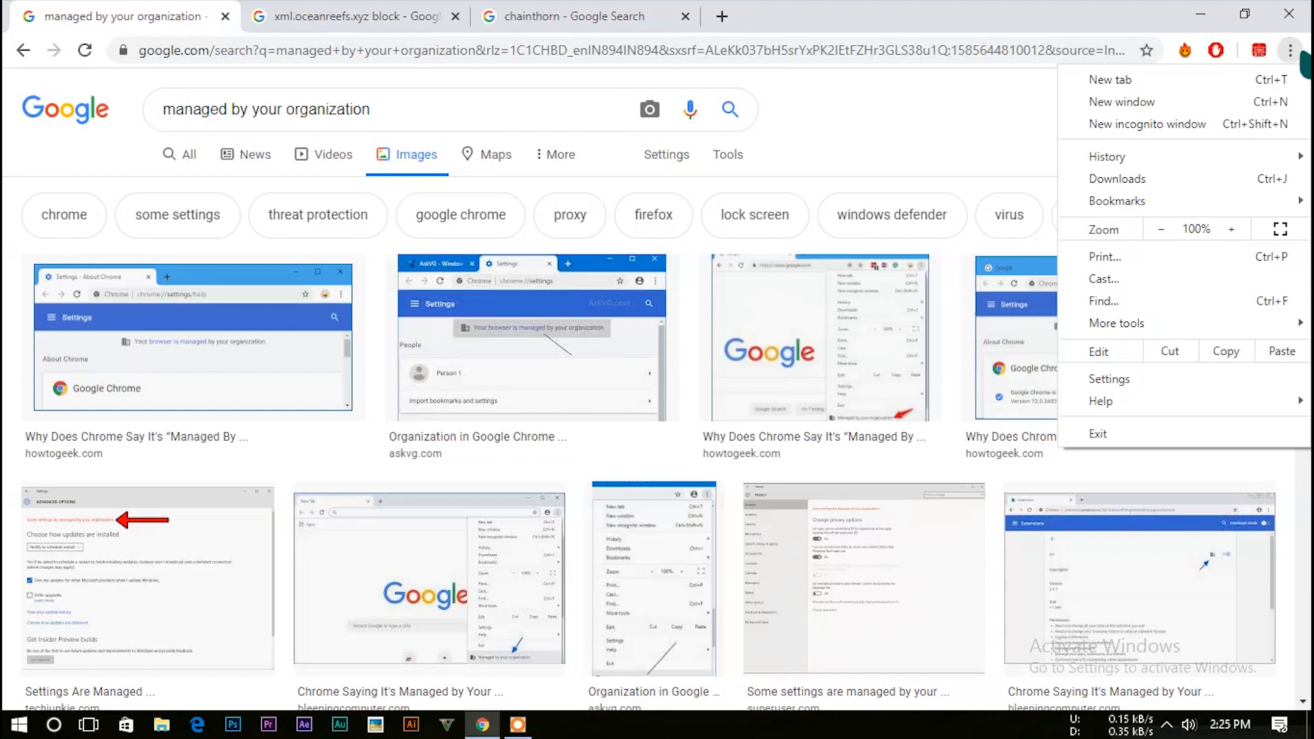
pyautogui.moveTo(536, 364)
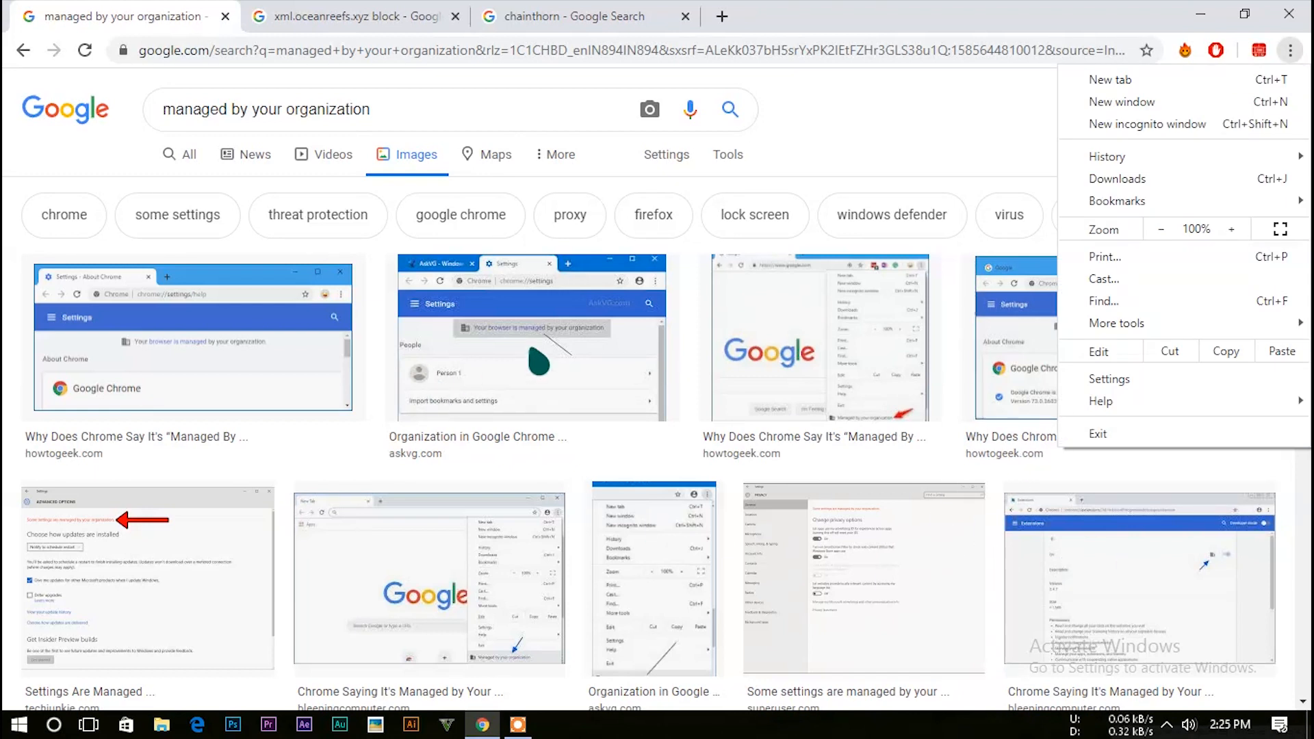
pyautogui.click(533, 337)
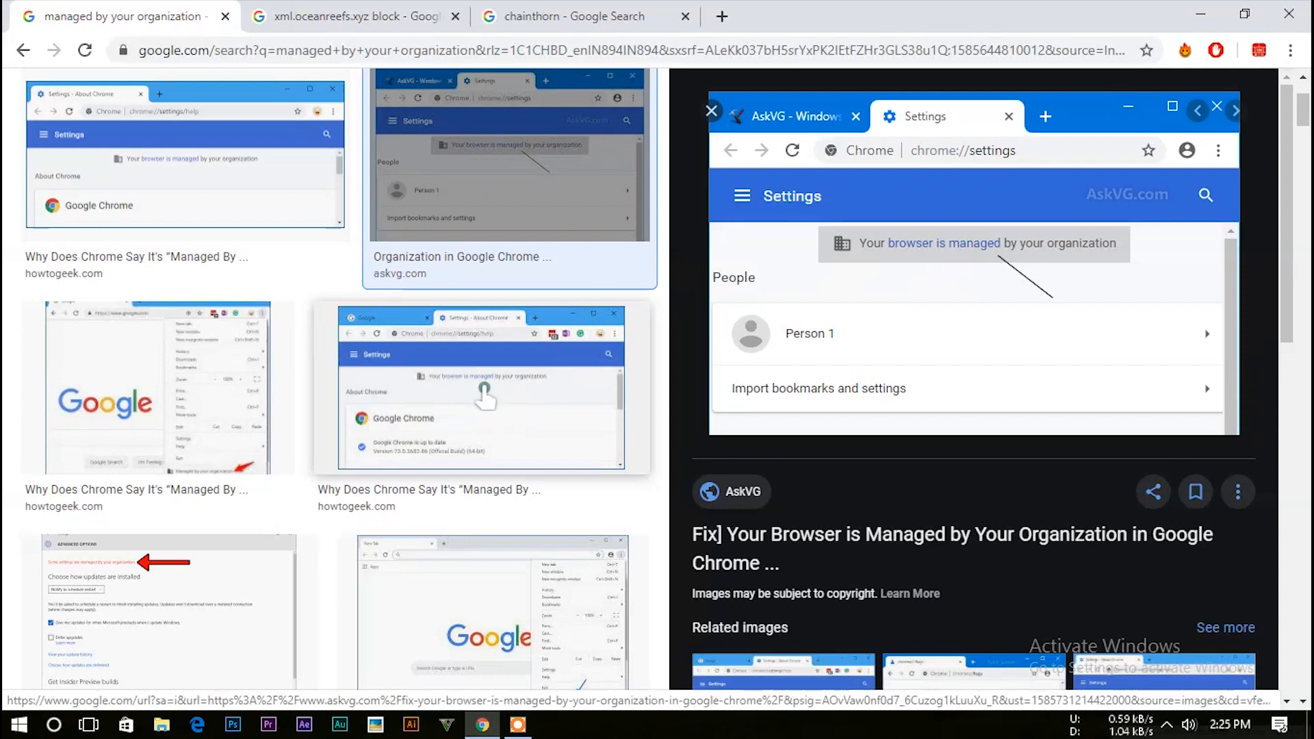
pyautogui.moveTo(1012, 193)
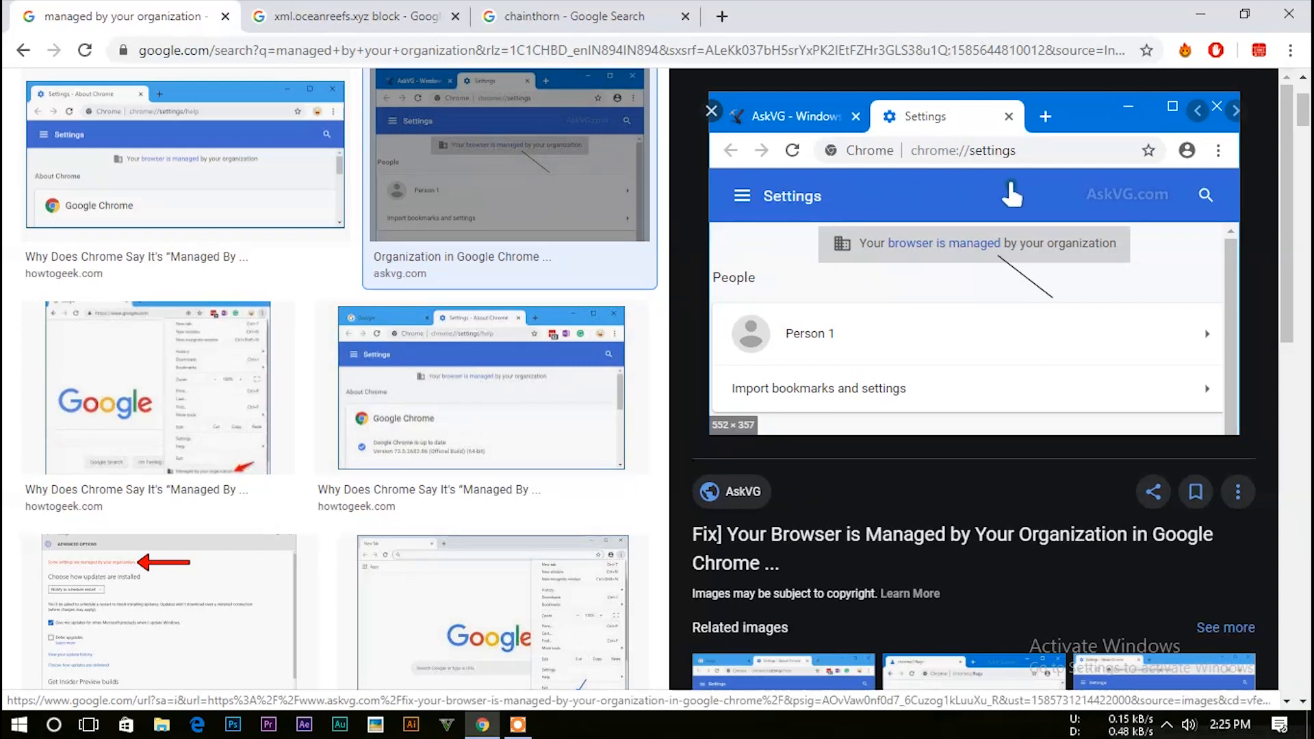
pyautogui.moveTo(1127, 296)
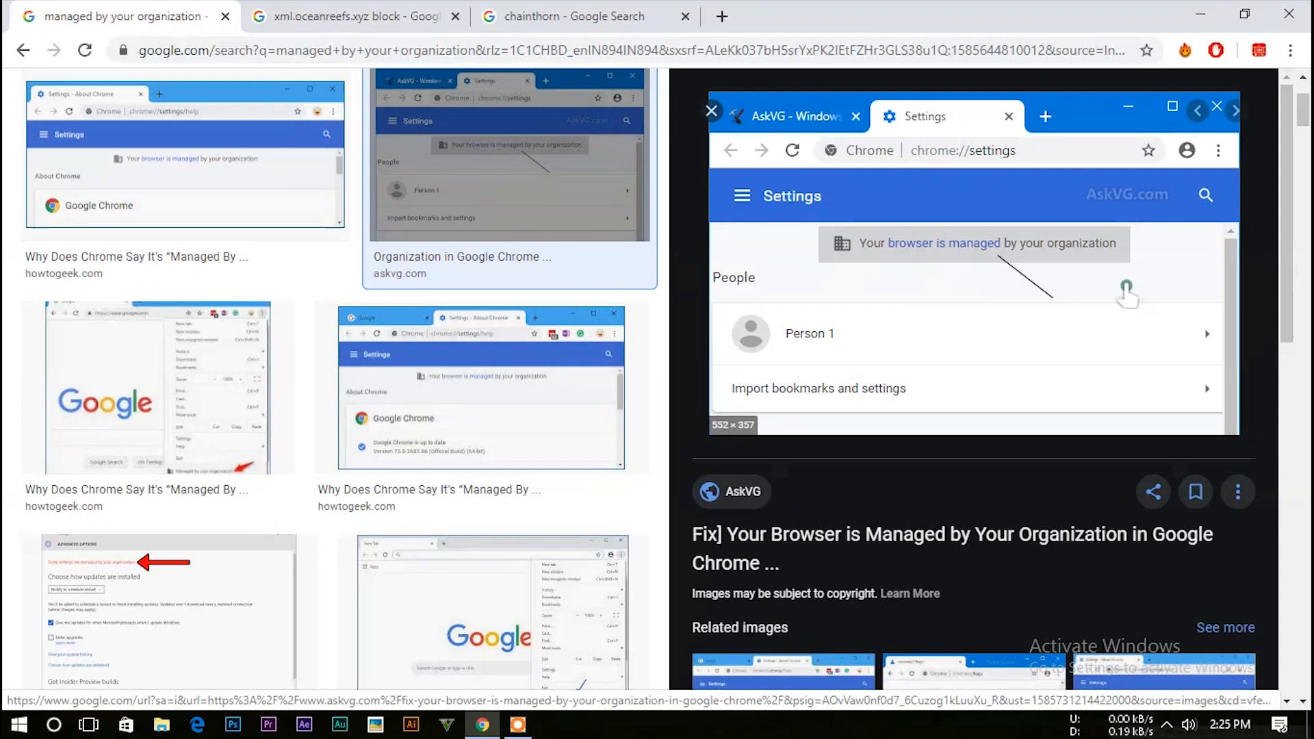
pyautogui.moveTo(1088, 313)
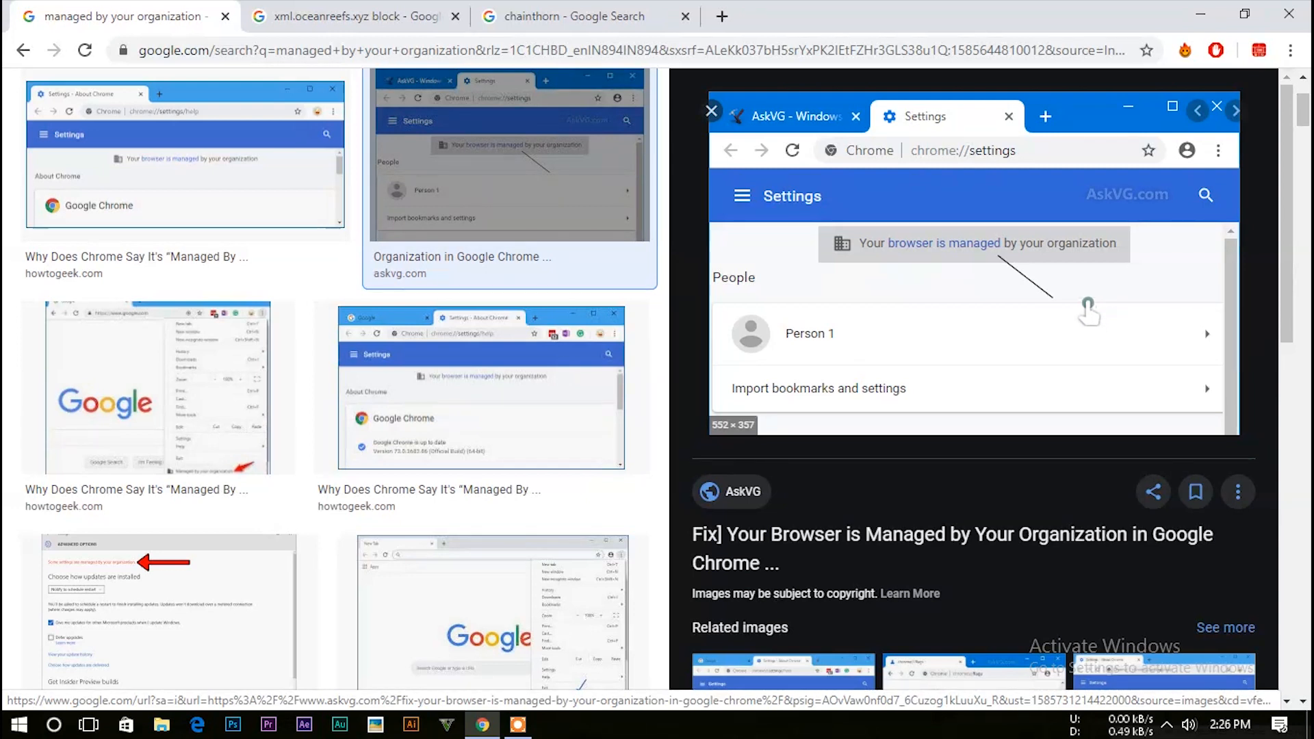
pyautogui.moveTo(1025, 316)
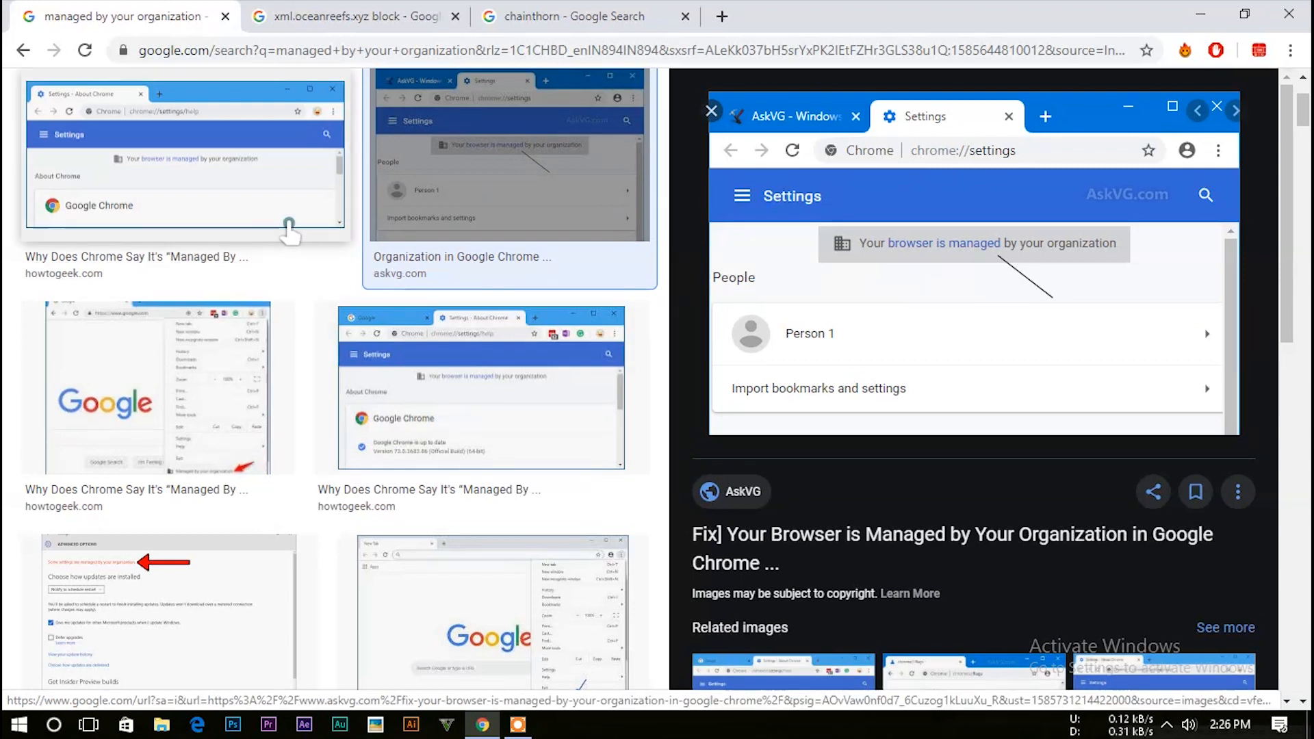
pyautogui.moveTo(995, 353)
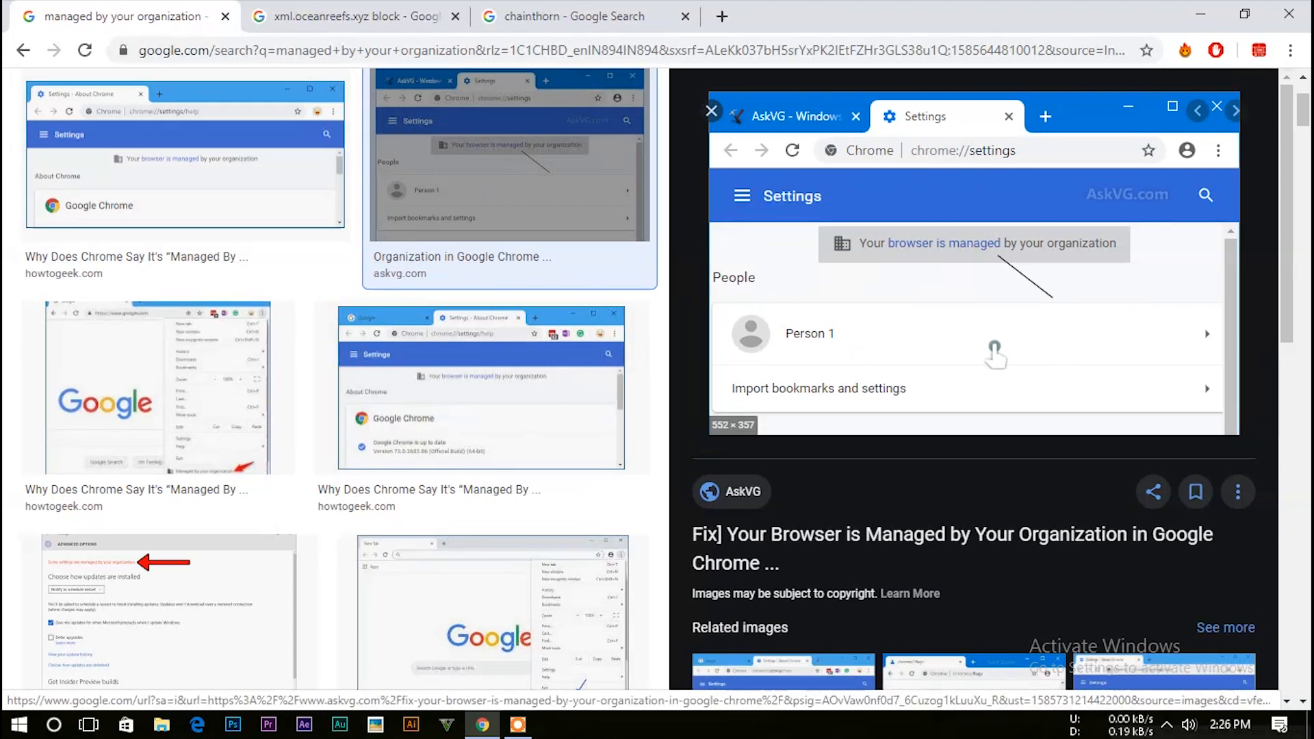
pyautogui.moveTo(742, 434)
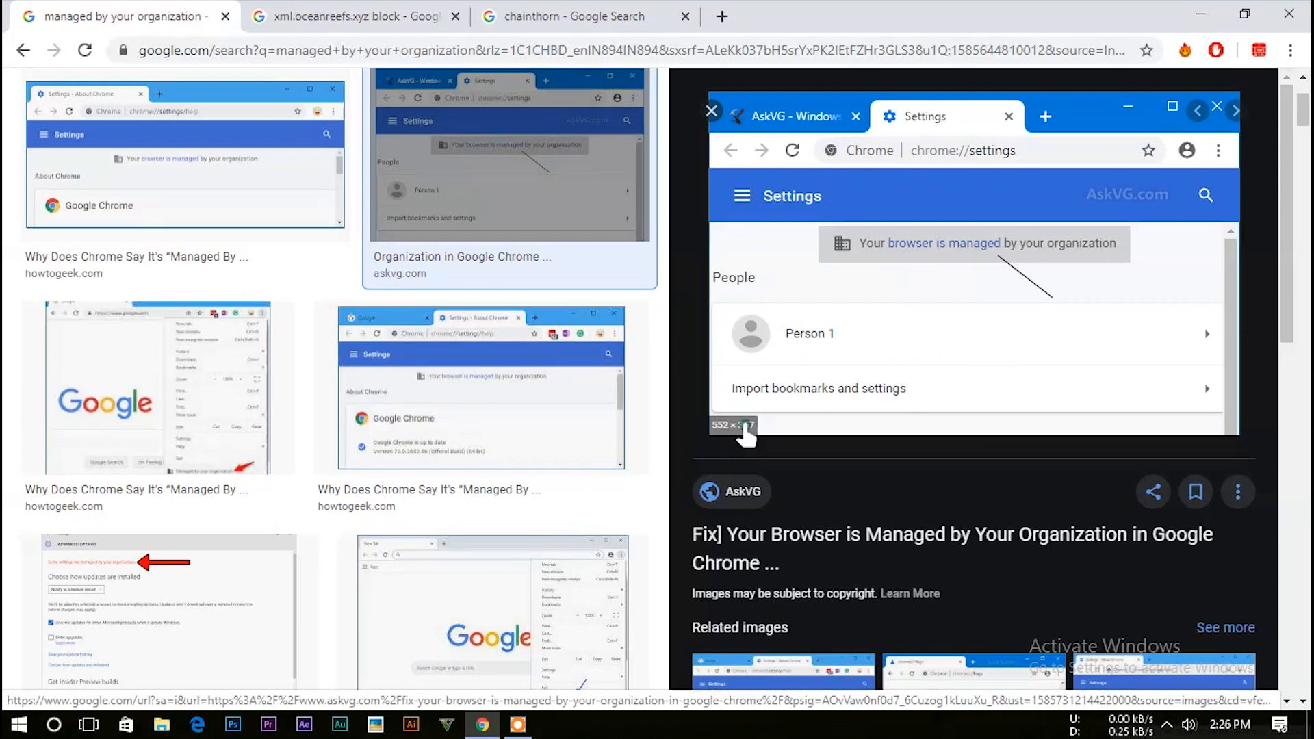
pyautogui.click(578, 16)
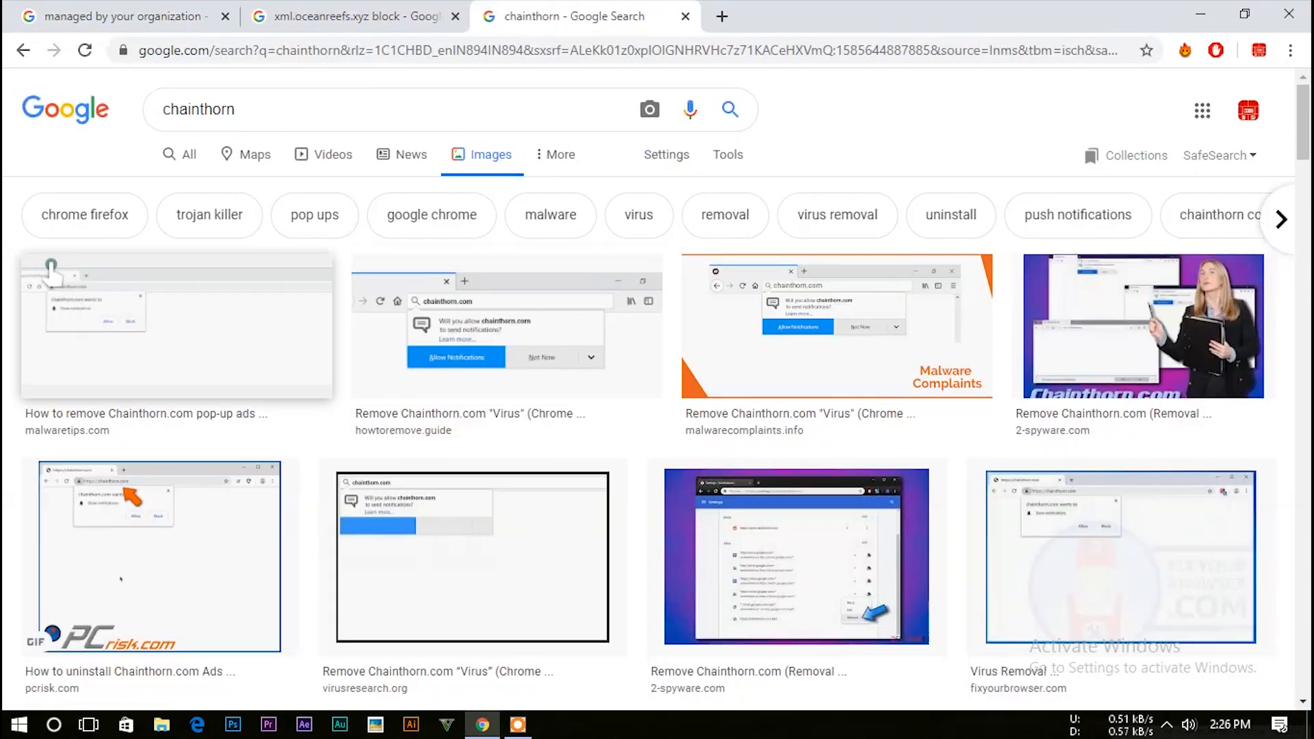
pyautogui.moveTo(55, 315)
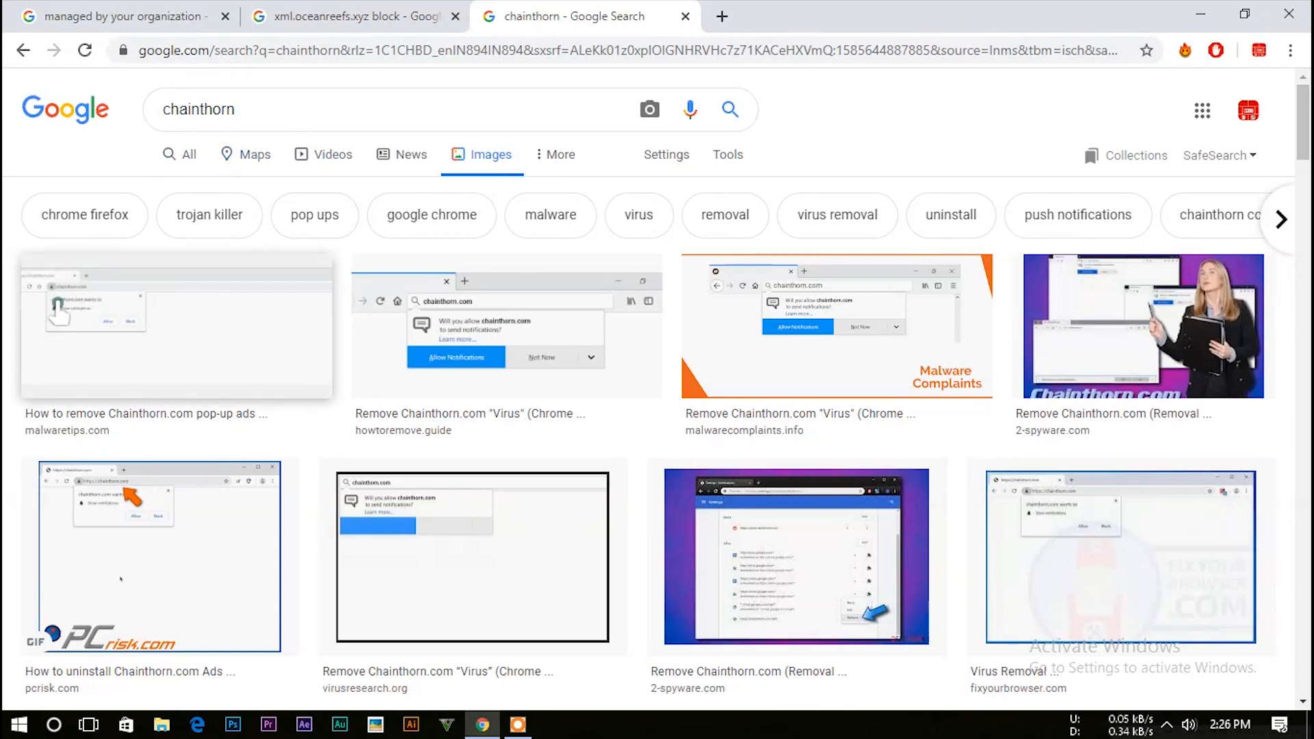
pyautogui.moveTo(325, 344)
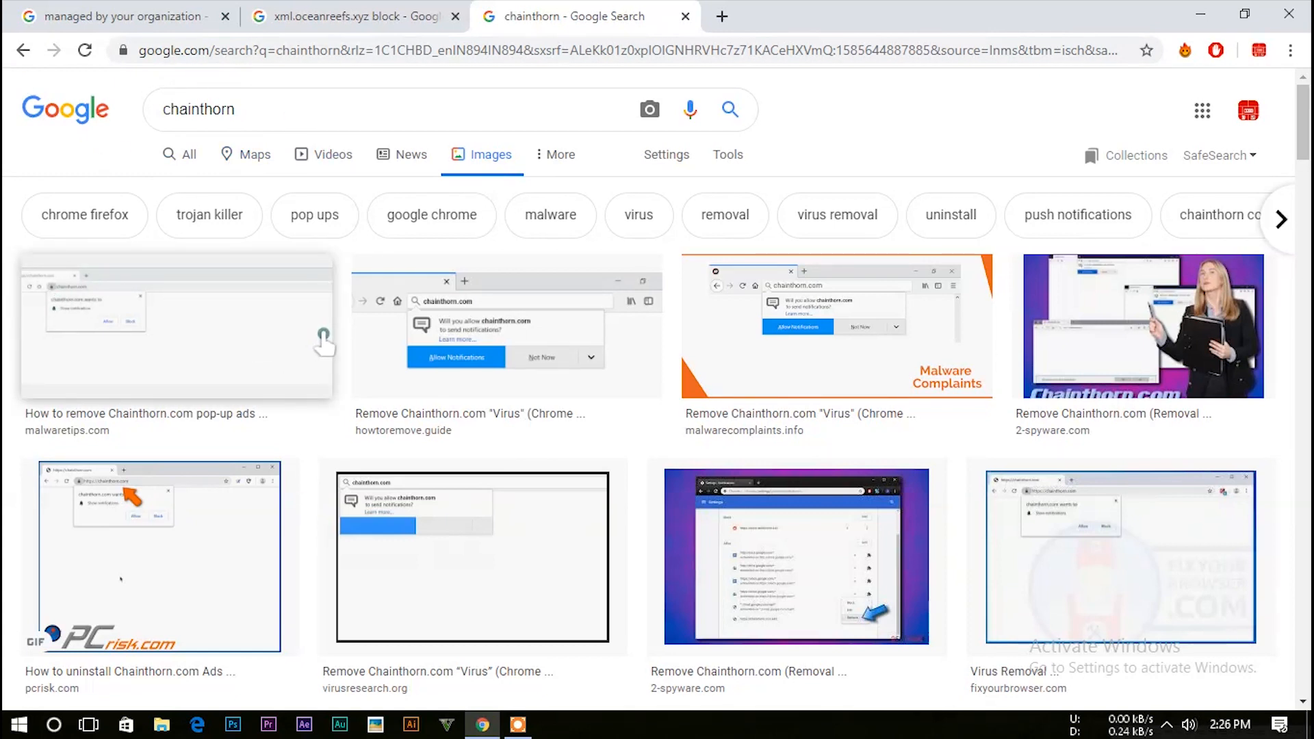
pyautogui.moveTo(326, 342)
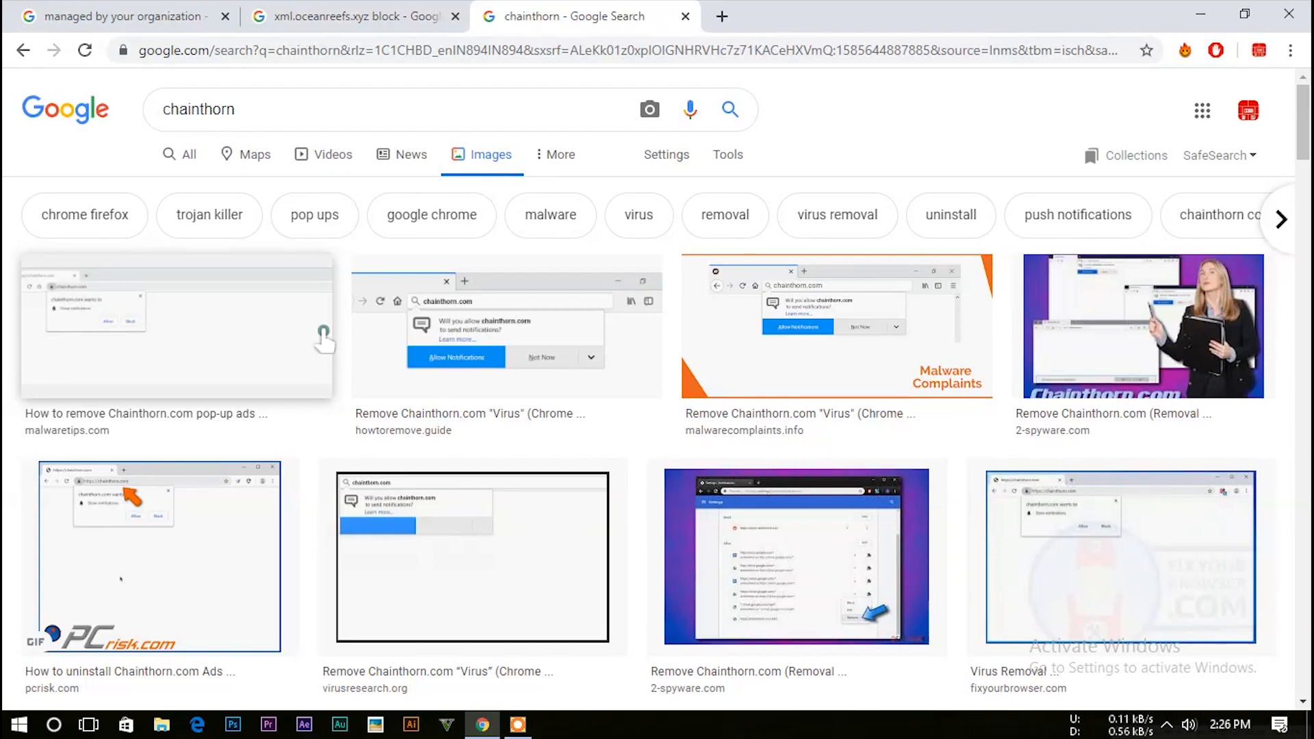
pyautogui.moveTo(290, 319)
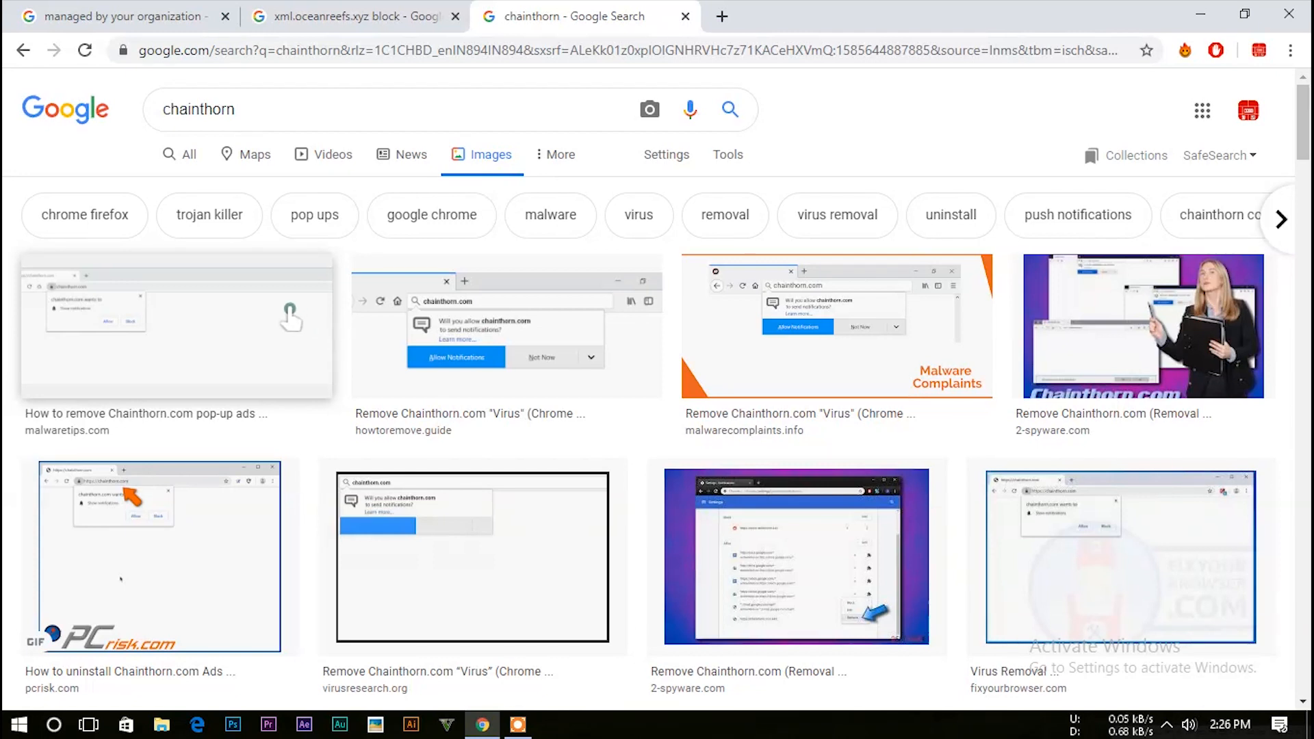
pyautogui.moveTo(289, 315)
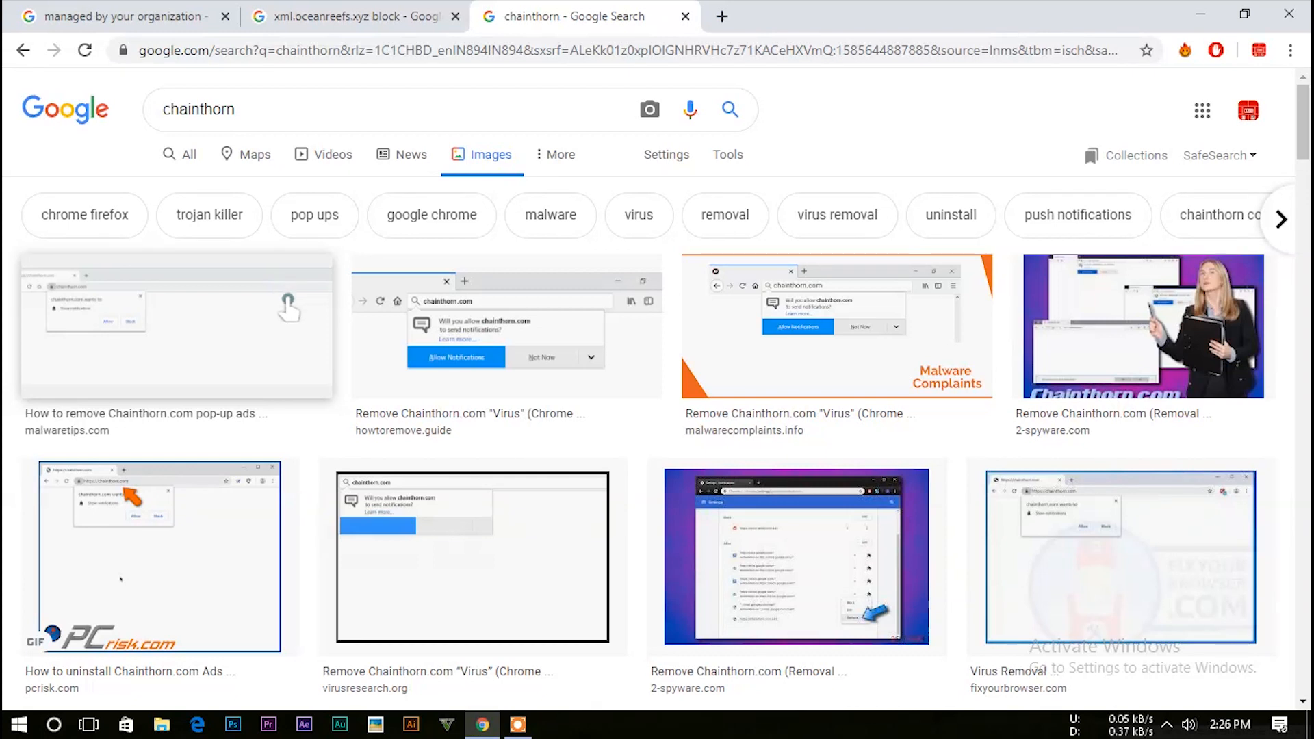
pyautogui.moveTo(308, 341)
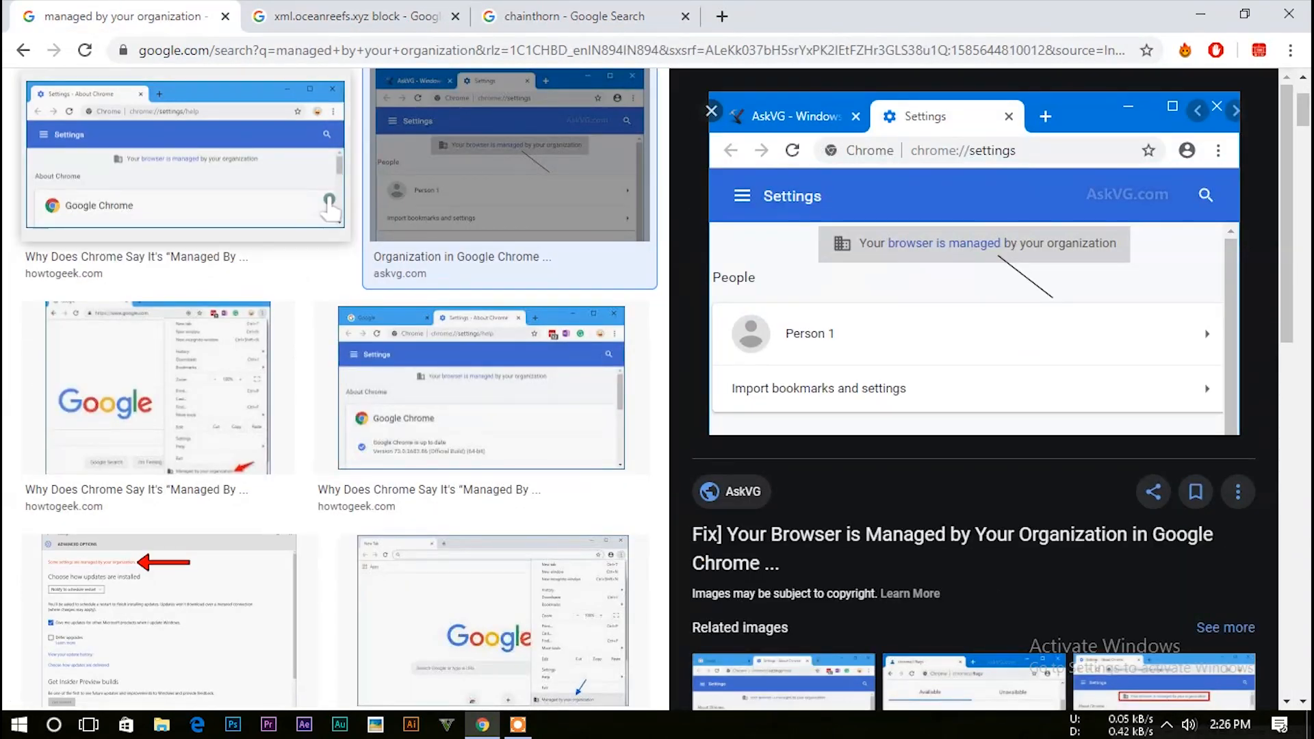
pyautogui.scroll(3)
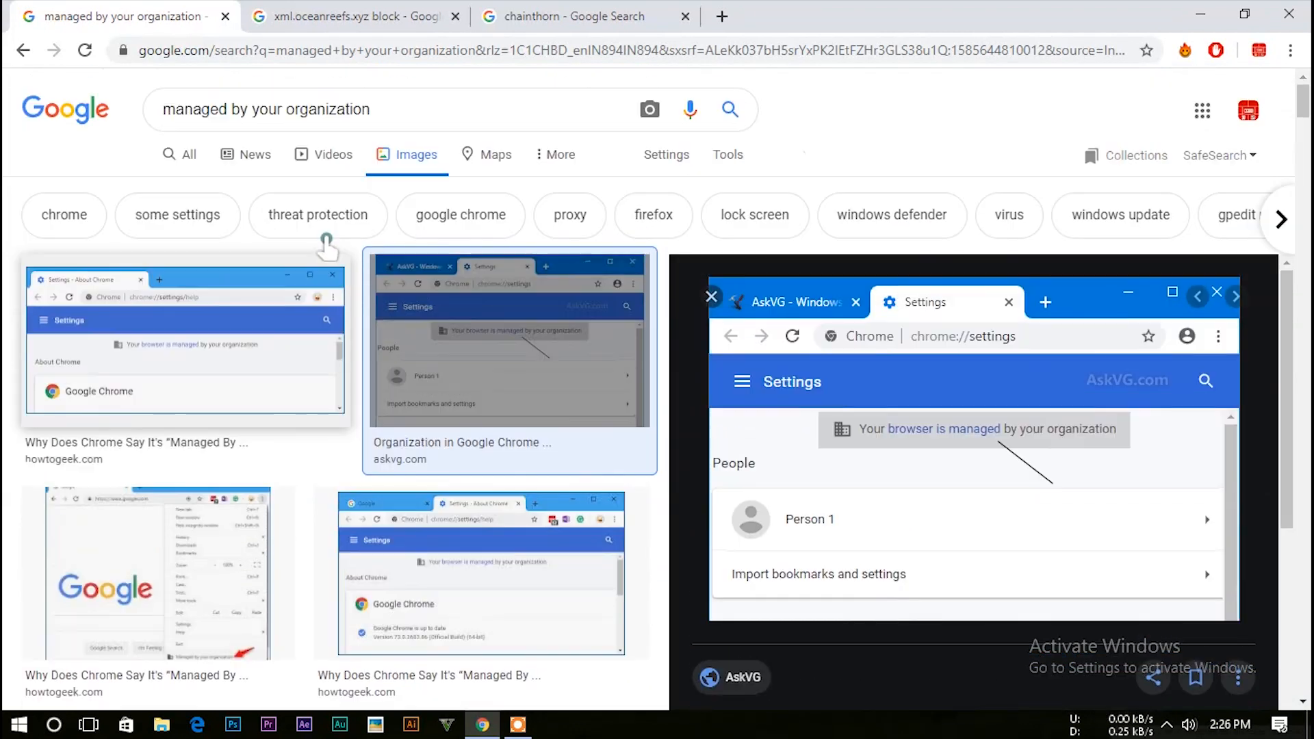
pyautogui.moveTo(358, 296)
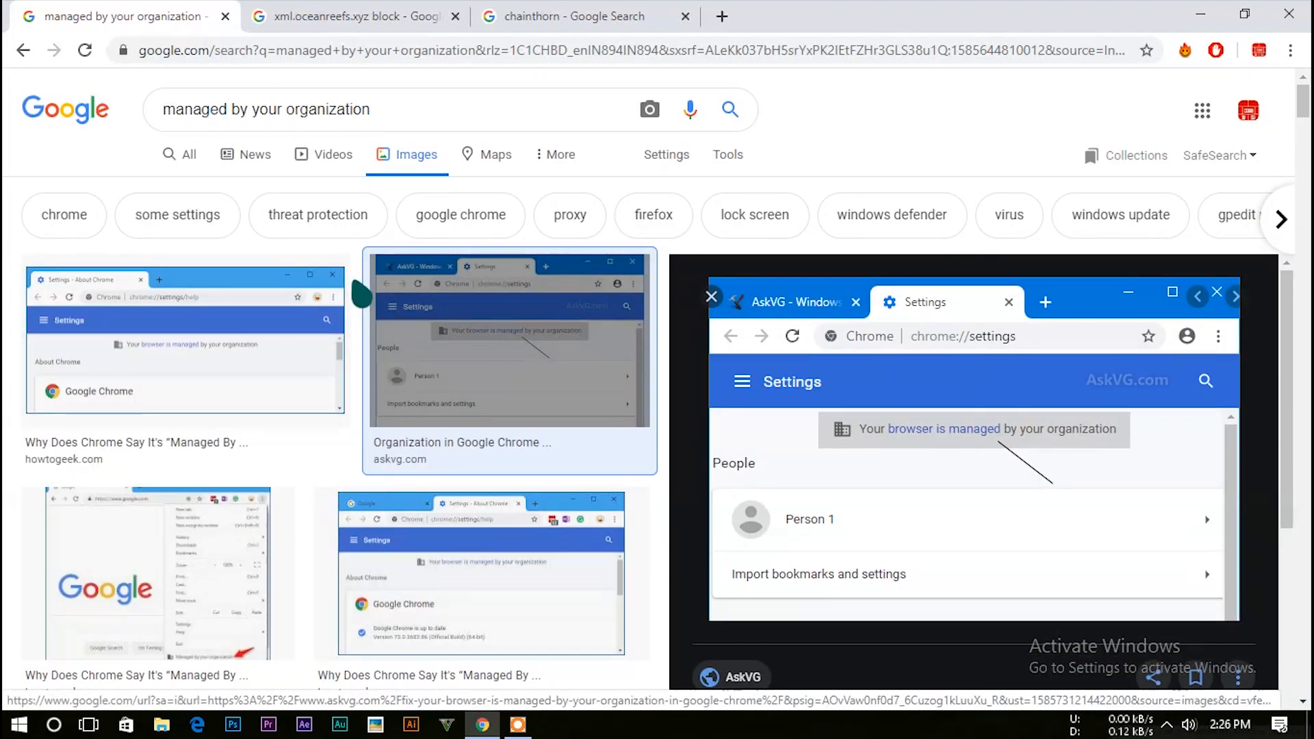
pyautogui.moveTo(348, 306)
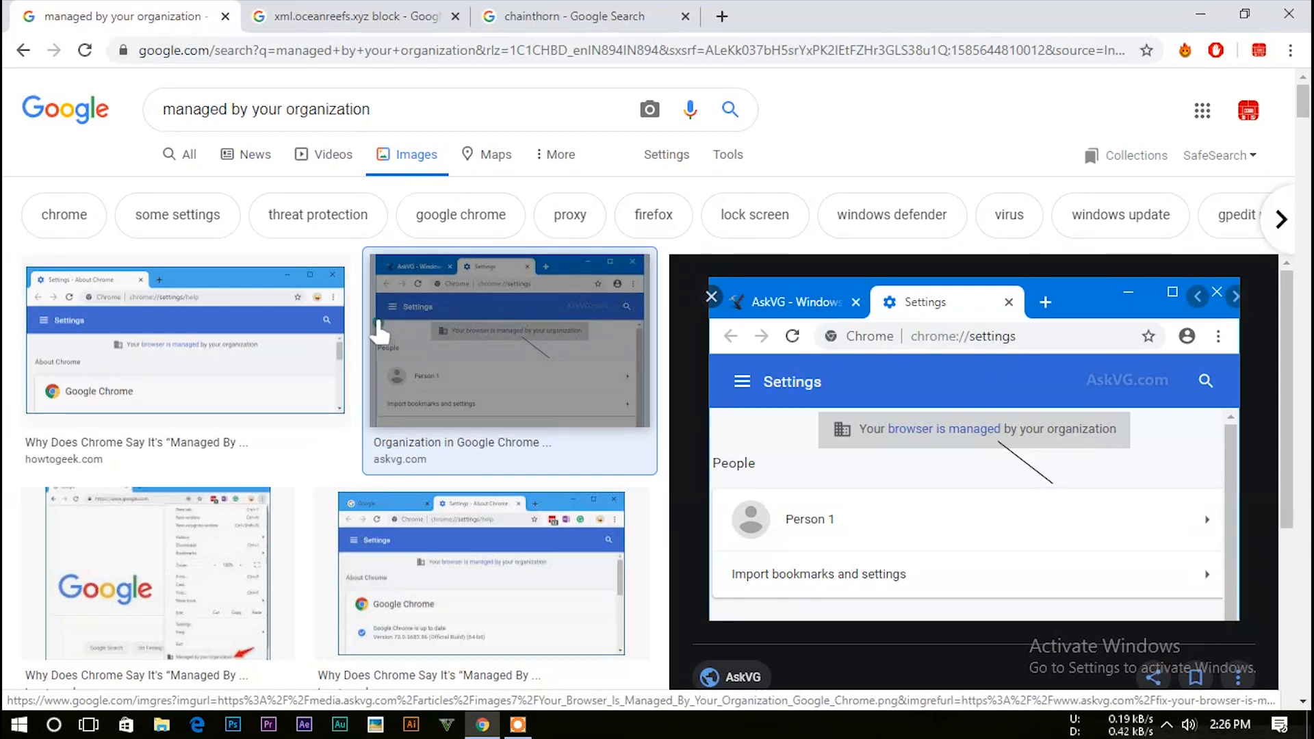
pyautogui.moveTo(394, 342)
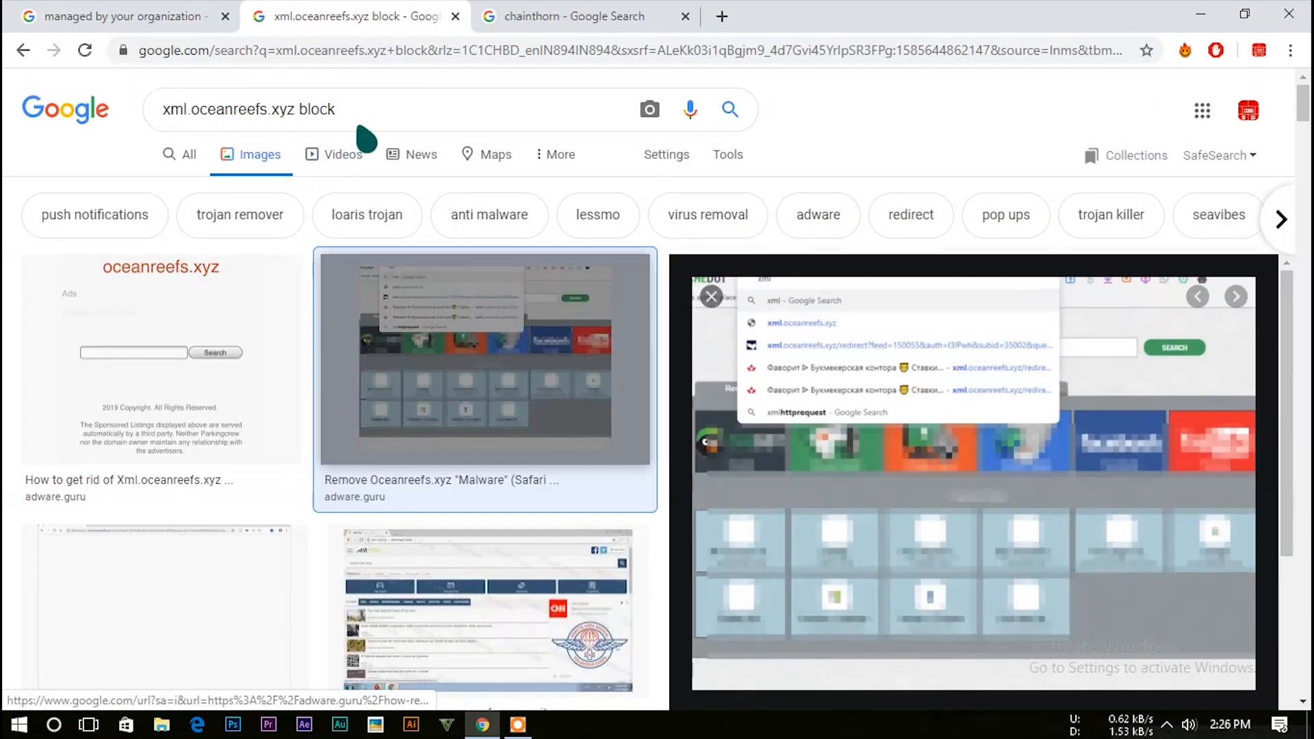
pyautogui.moveTo(81, 211)
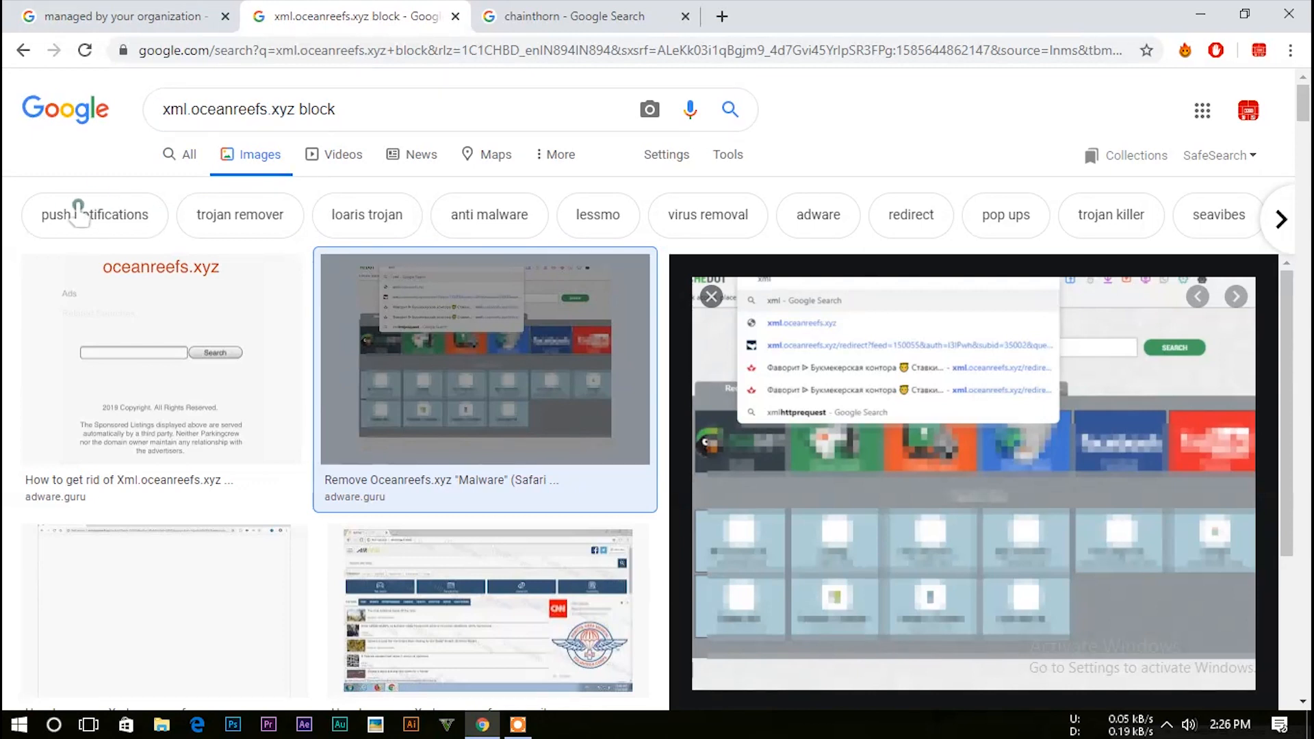
pyautogui.moveTo(226, 197)
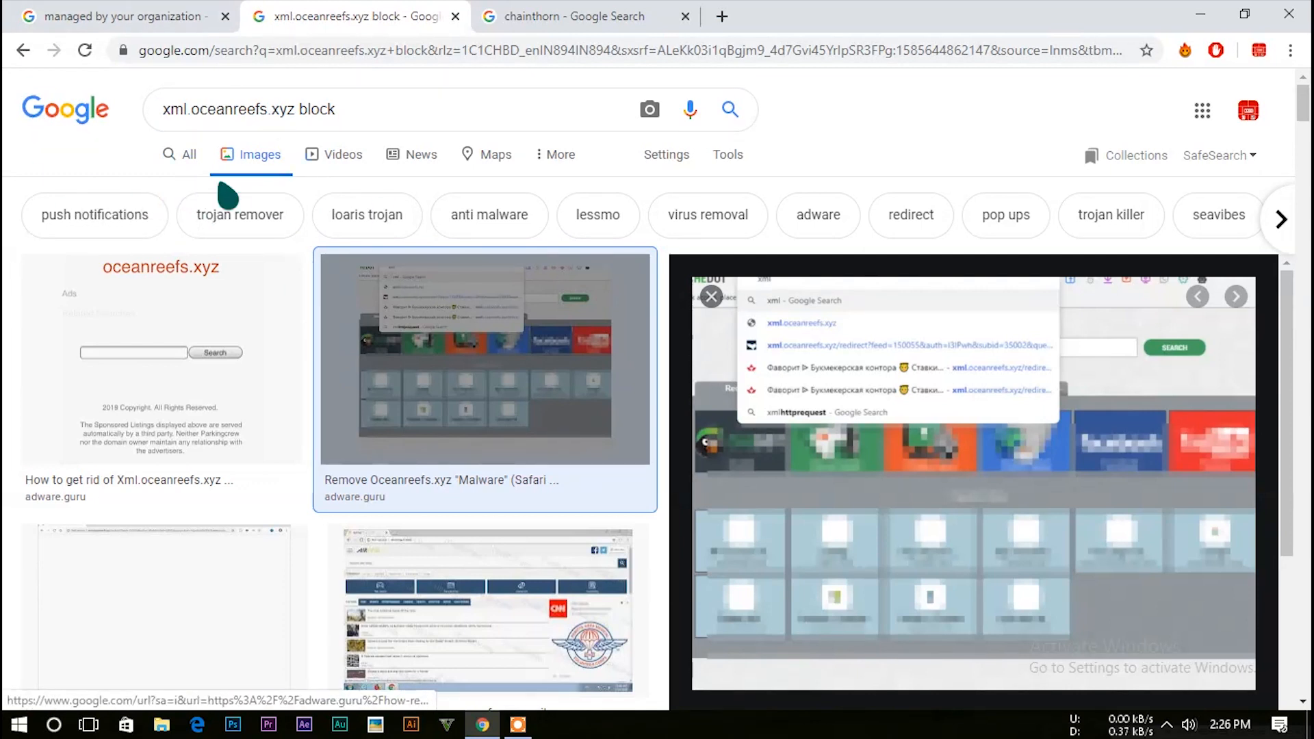
pyautogui.moveTo(422, 155)
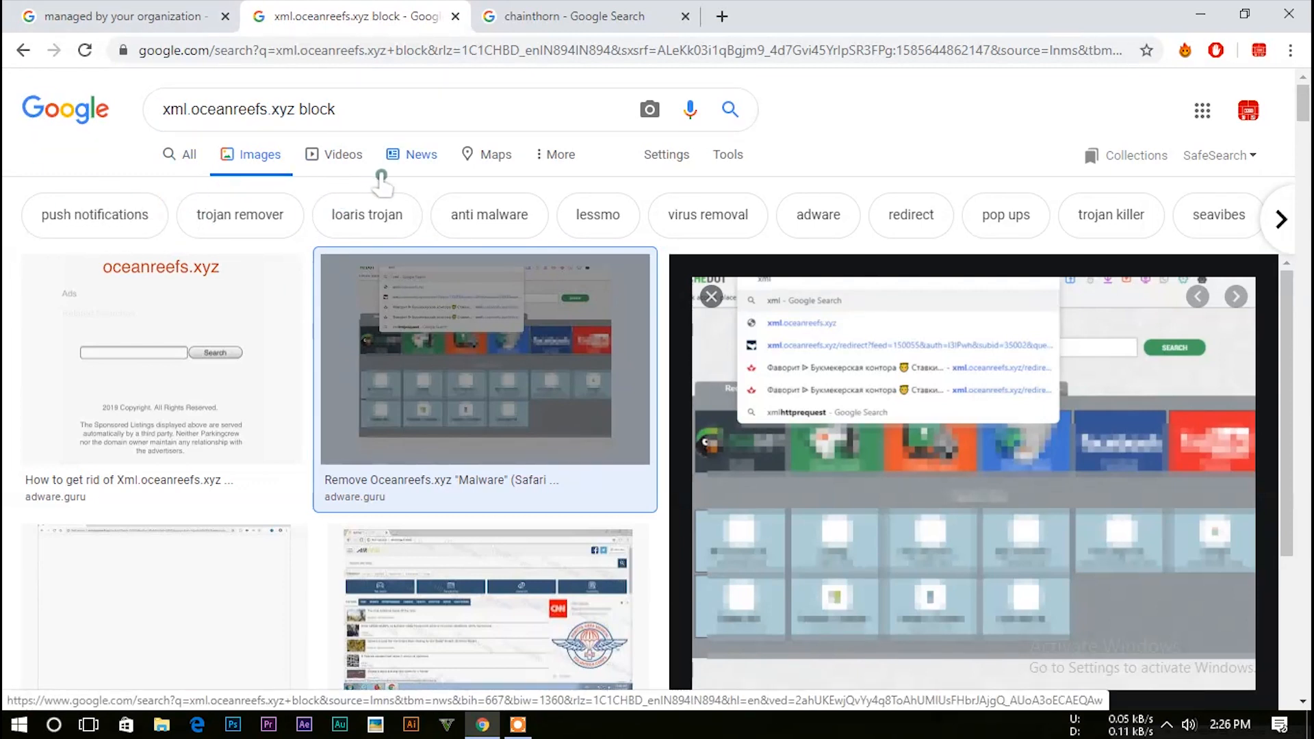
pyautogui.moveTo(402, 193)
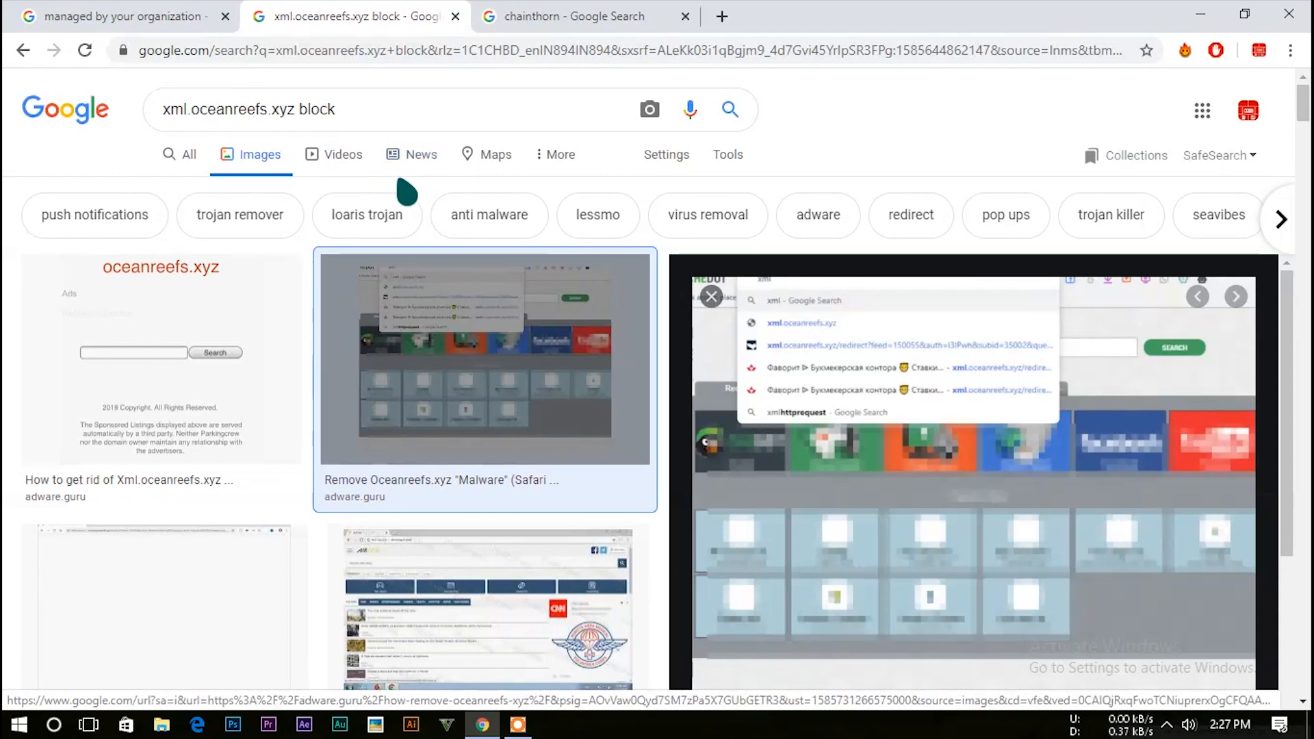
# - Switch to the 'xml.oceanreefs.xyz block' Google image results
pyautogui.click(583, 16)
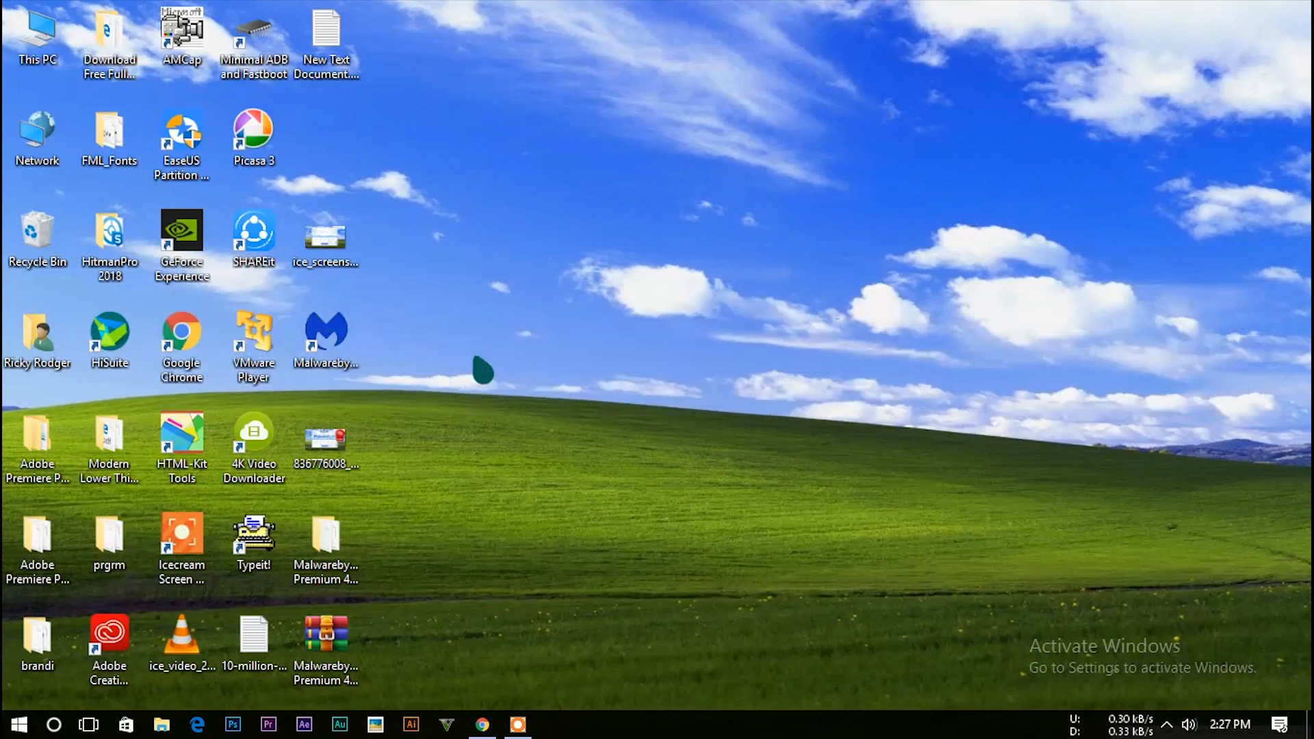
pyautogui.moveTo(449, 439)
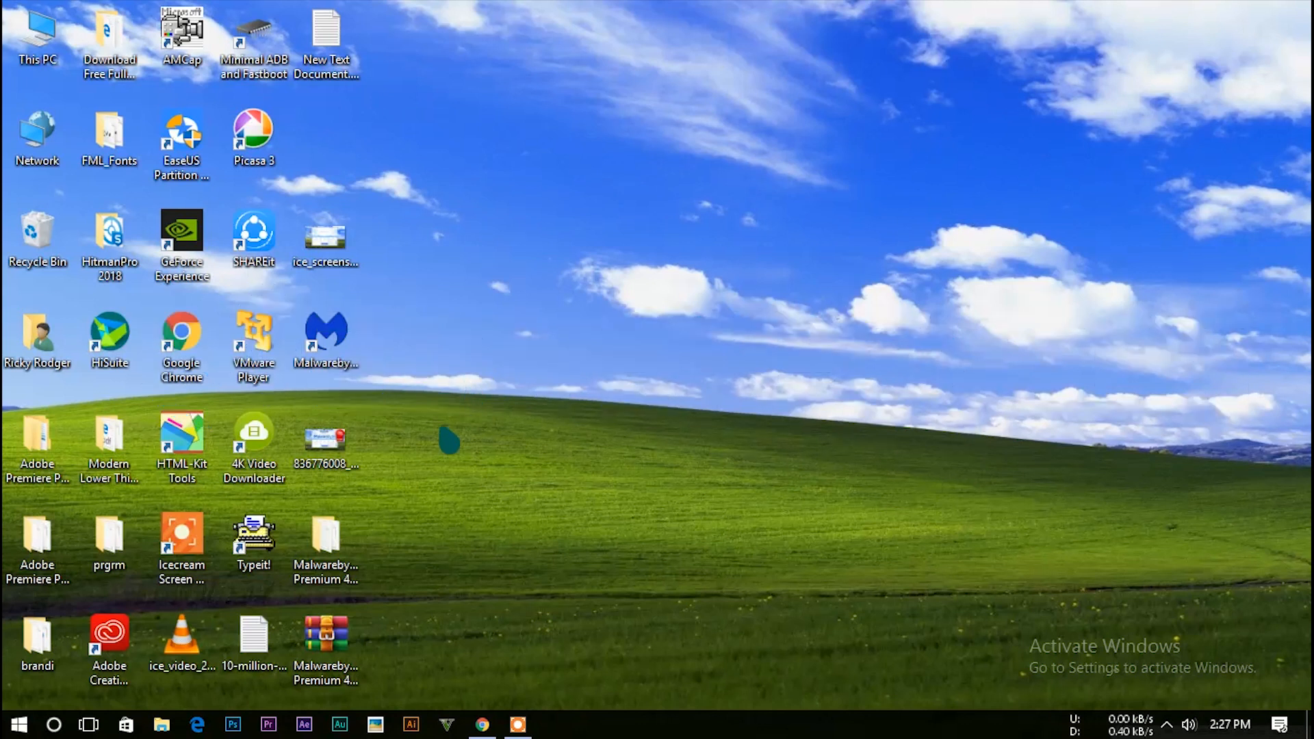
pyautogui.moveTo(449, 440)
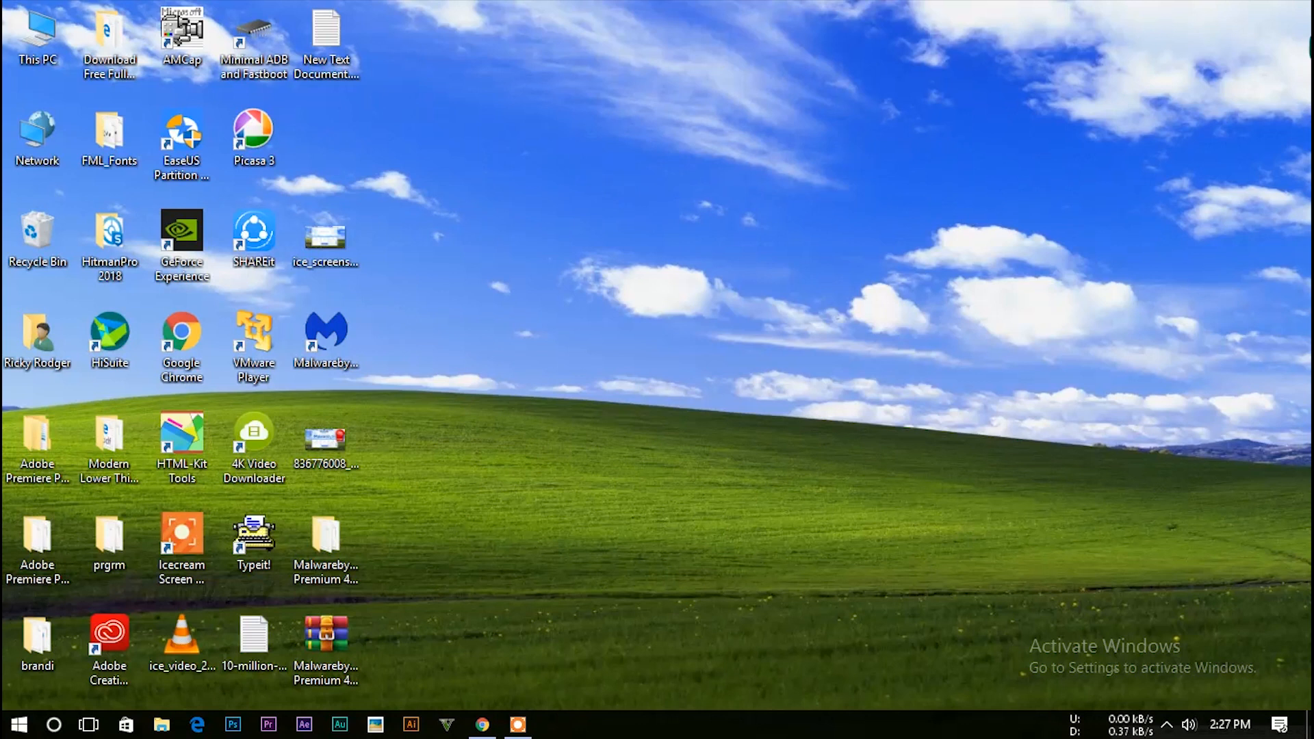
pyautogui.moveTo(494, 181)
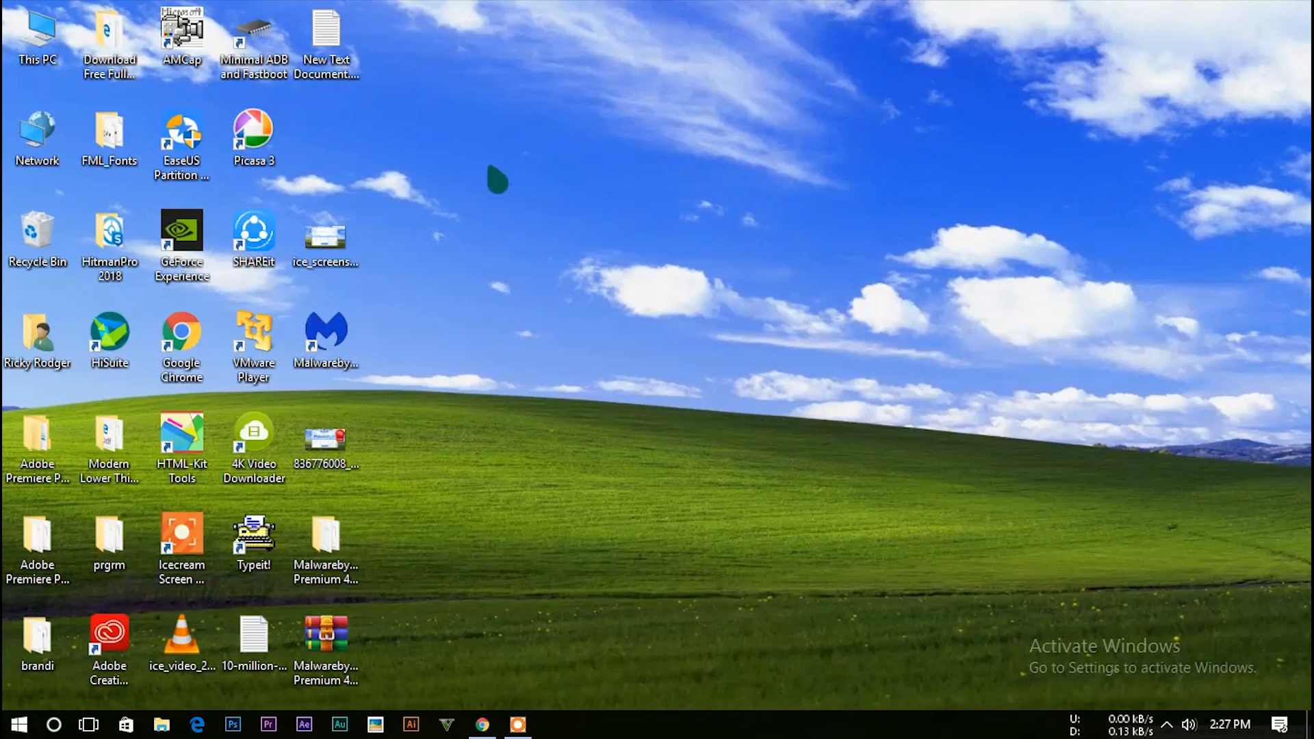
pyautogui.moveTo(383, 351)
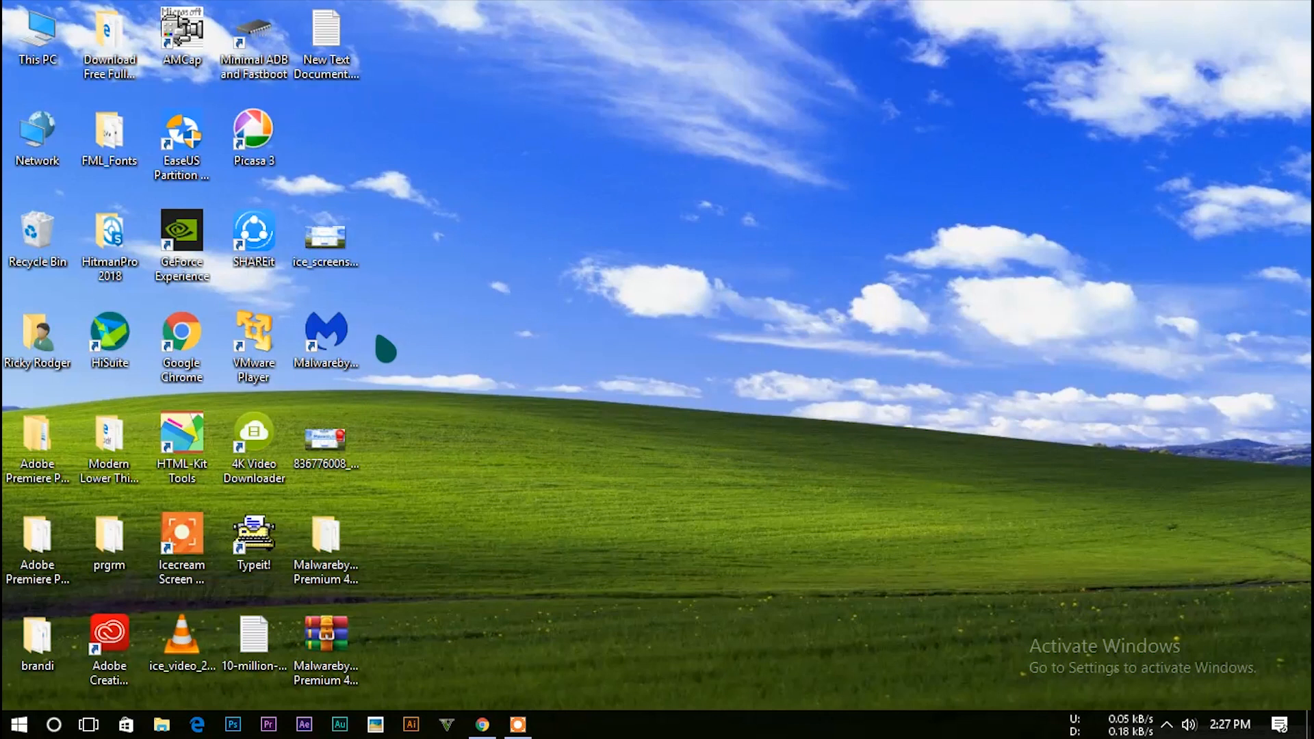
pyautogui.moveTo(435, 383)
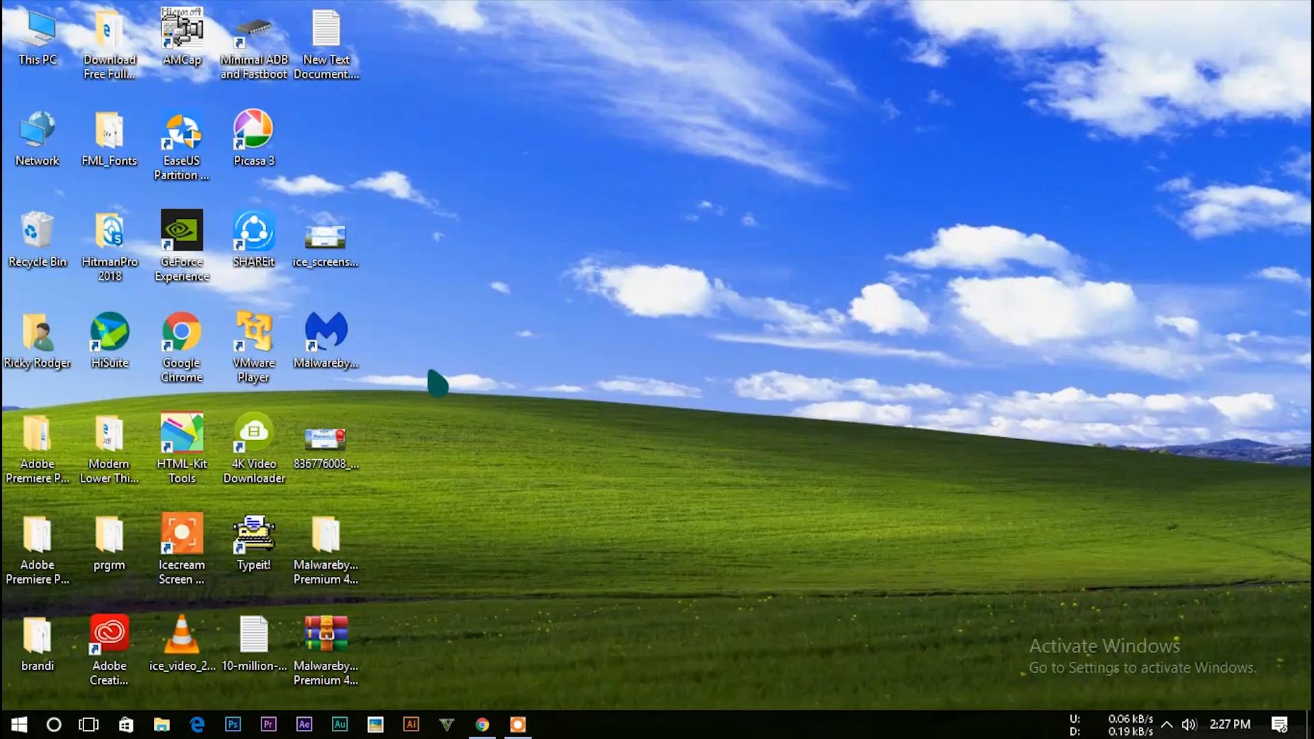
pyautogui.moveTo(461, 401)
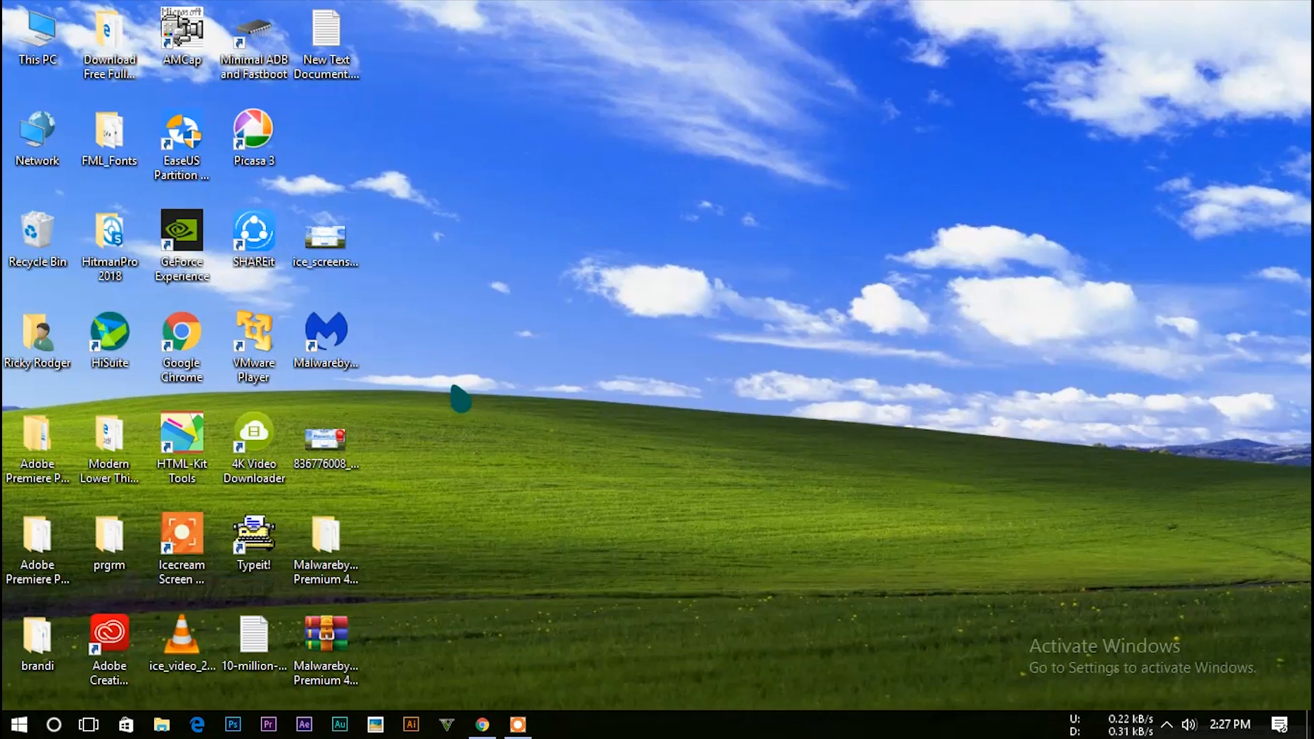
pyautogui.moveTo(501, 367)
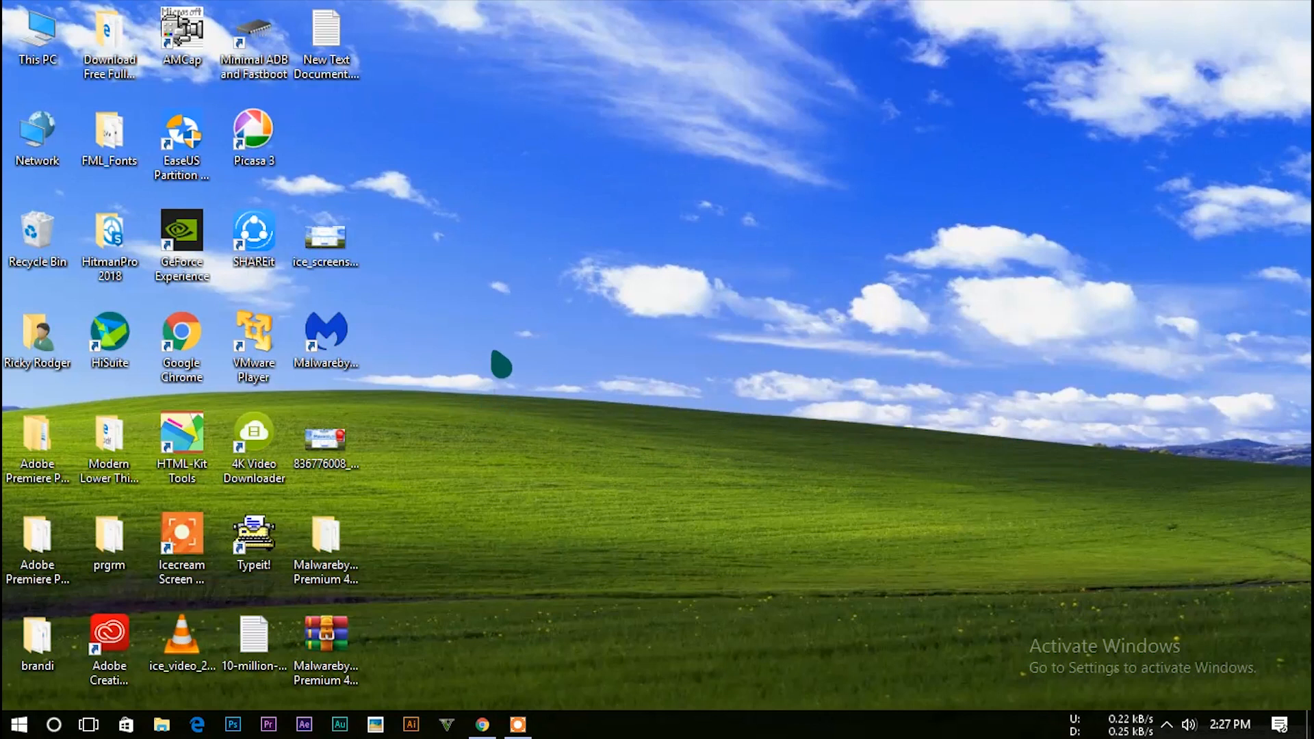
pyautogui.moveTo(461, 603)
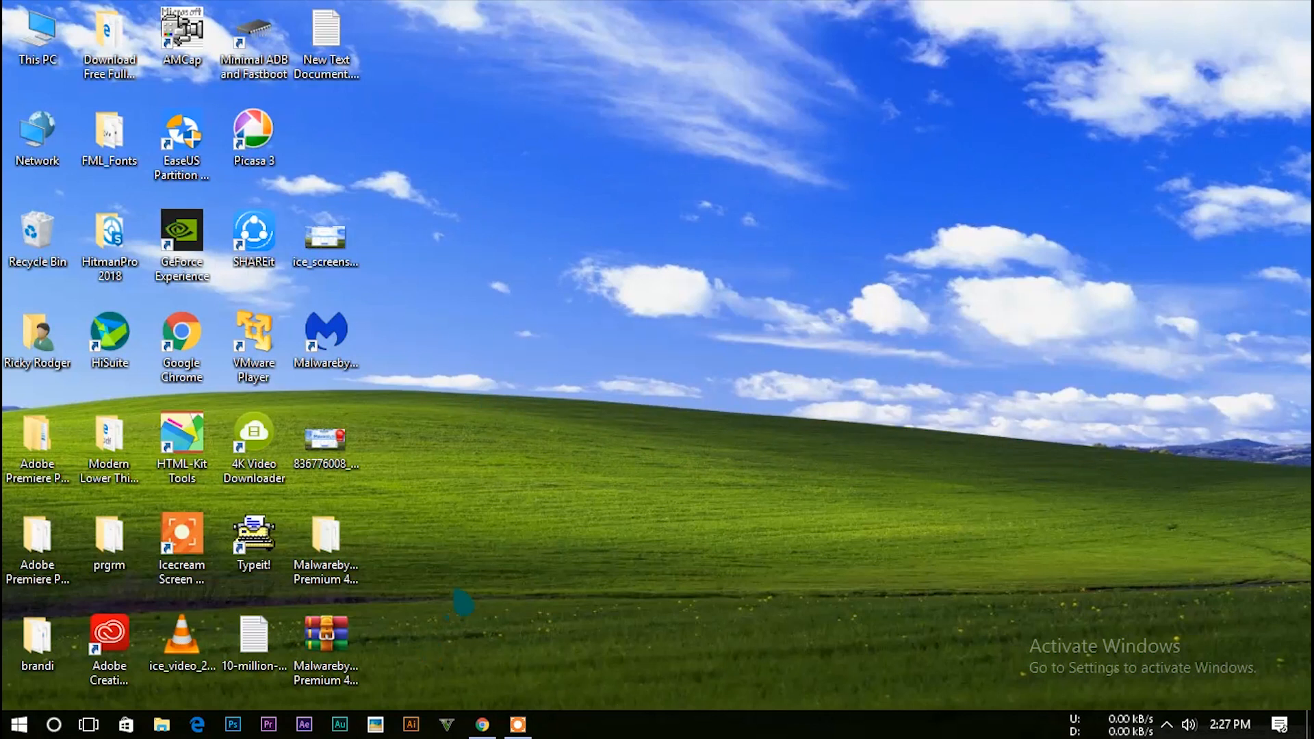
pyautogui.click(110, 244)
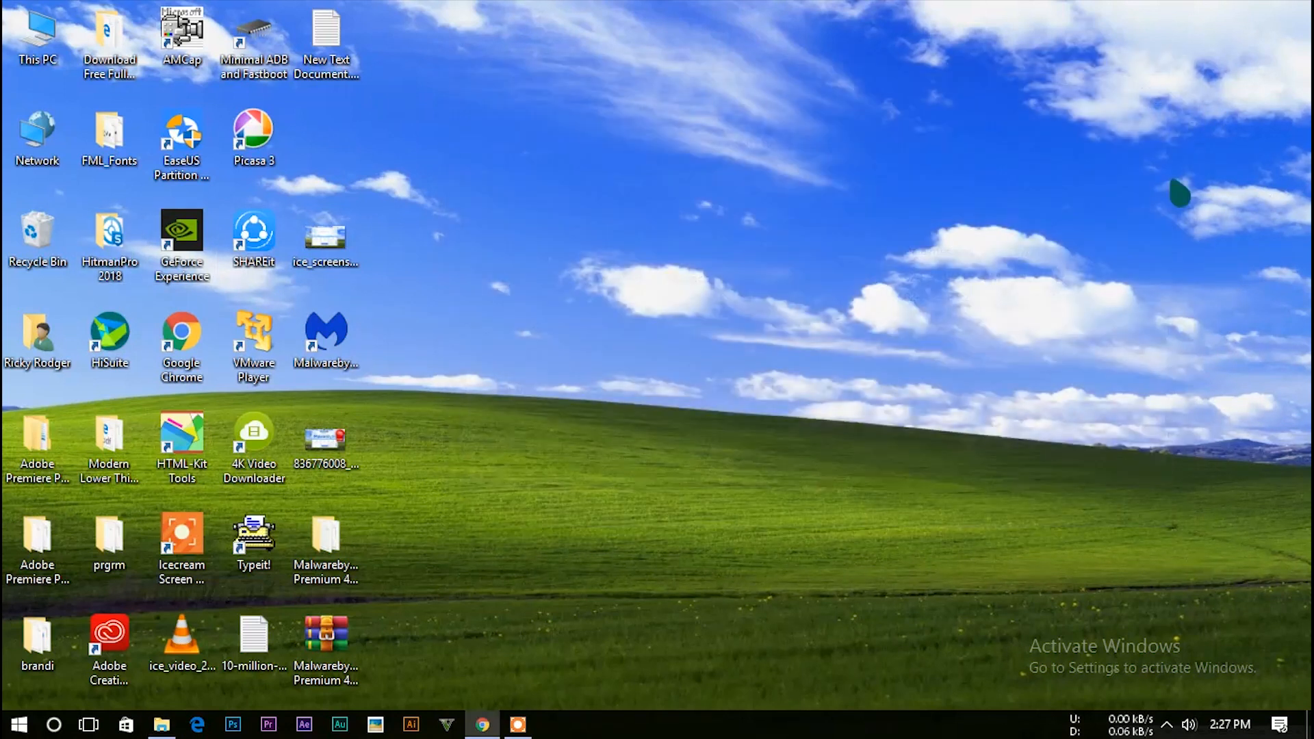
pyautogui.moveTo(703, 241)
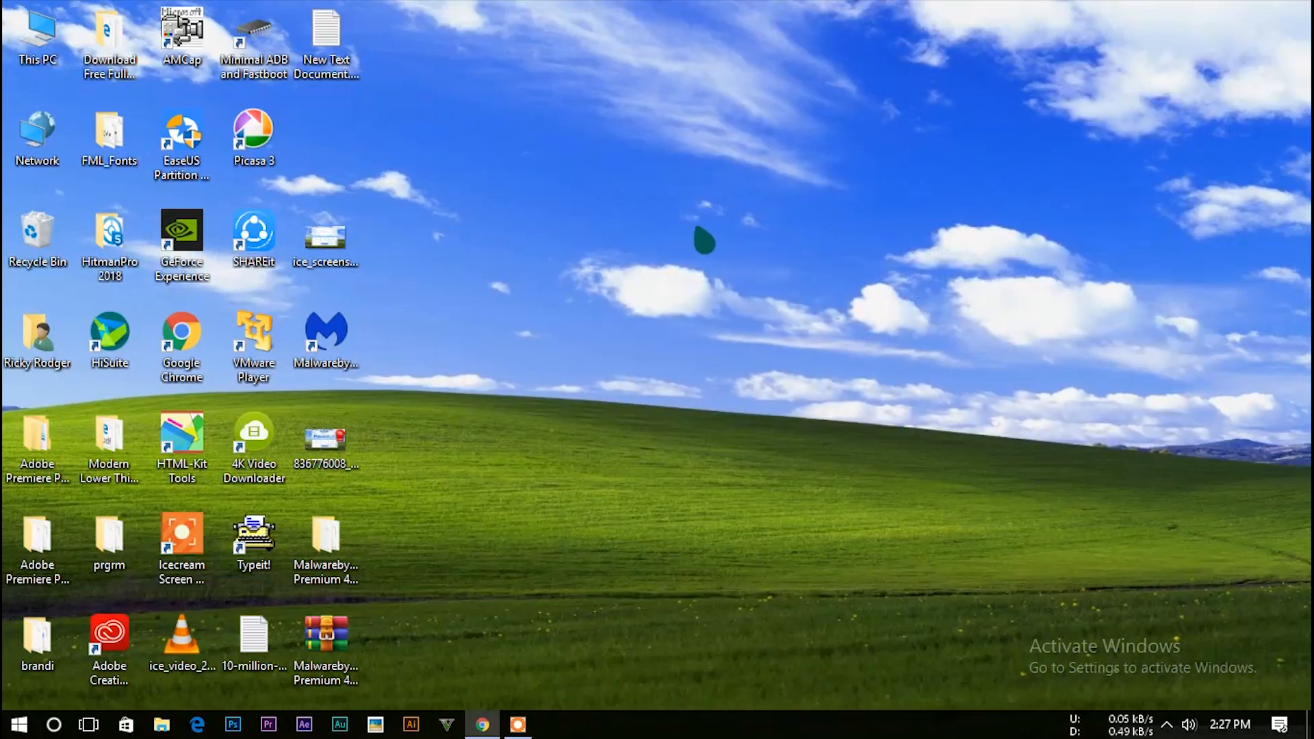
pyautogui.moveTo(453, 663)
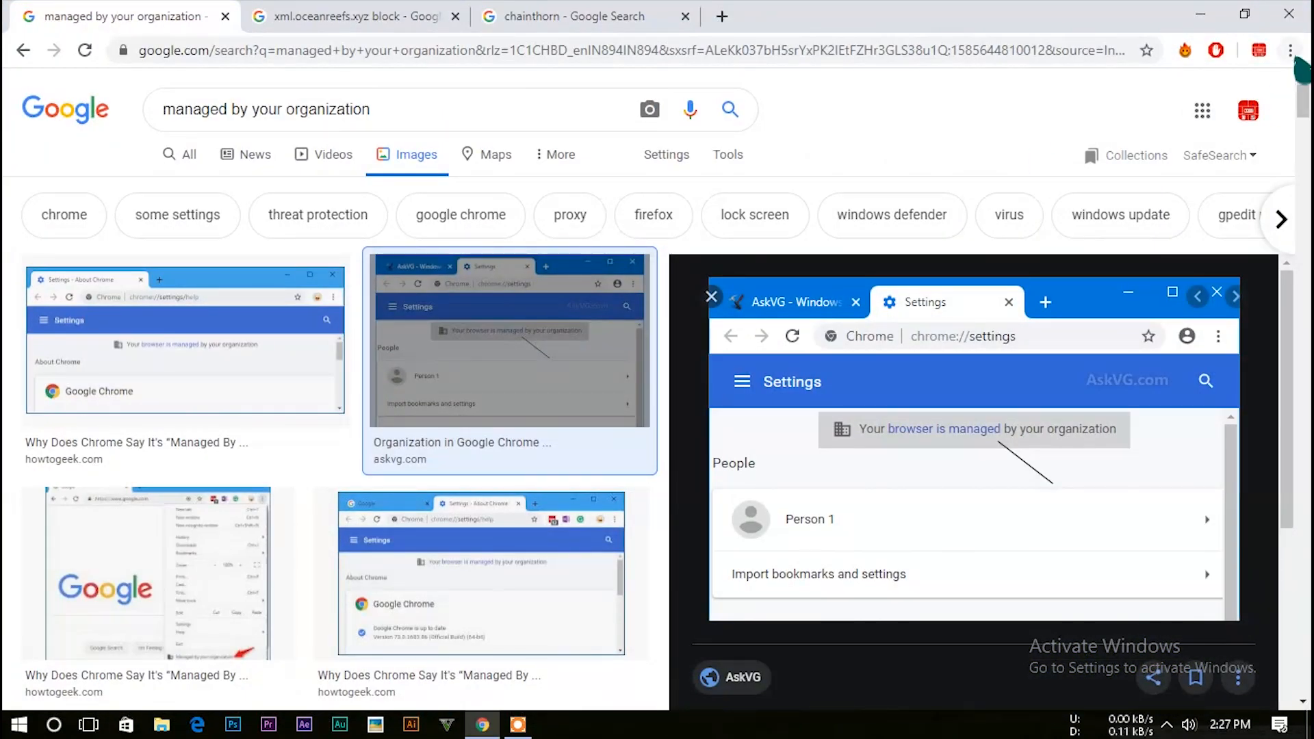
# - Bring up Chrome's main menu over the 'managed by your organization' results
pyautogui.click(1289, 51)
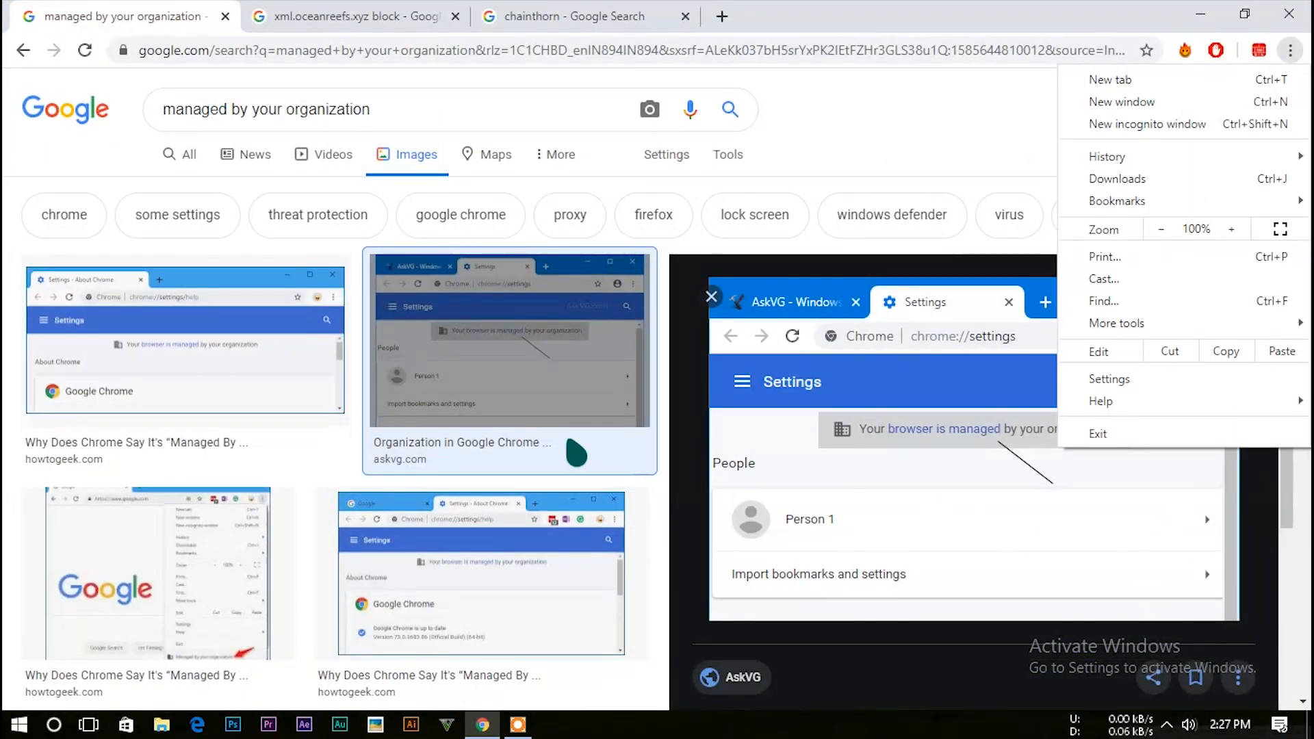